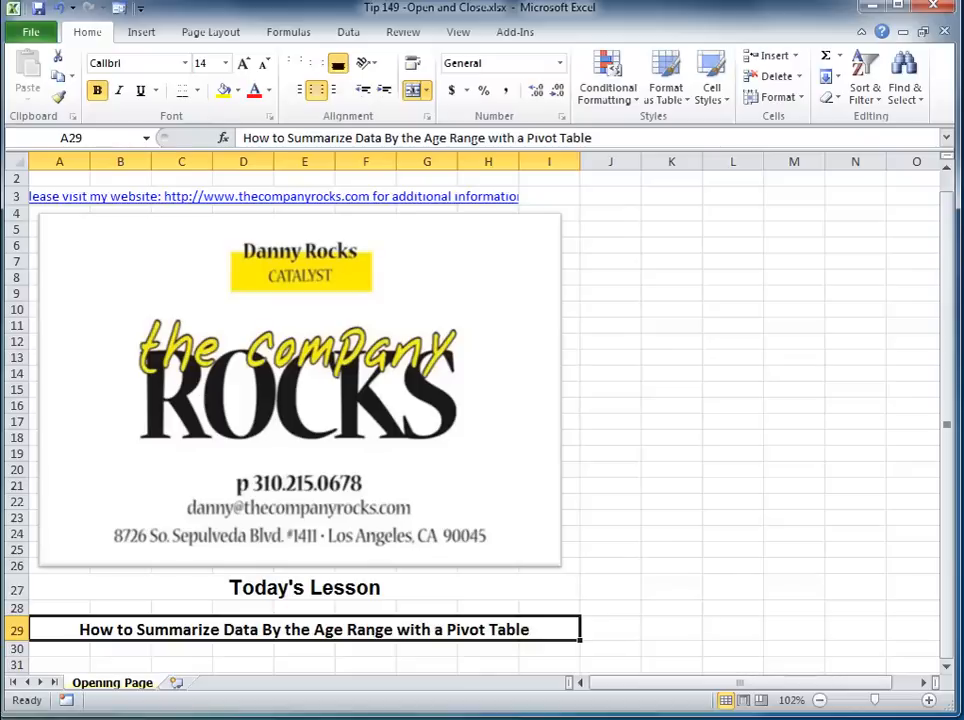
Switch to the Tip 149 - Summarize by Age Range workbook window.
click(107, 682)
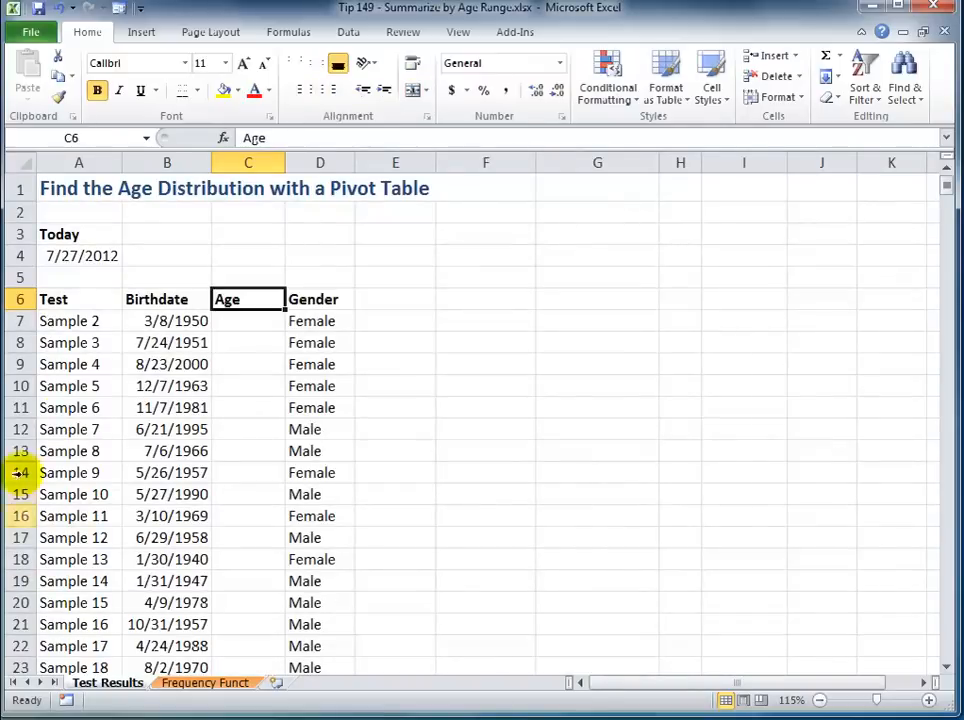
click(79, 212)
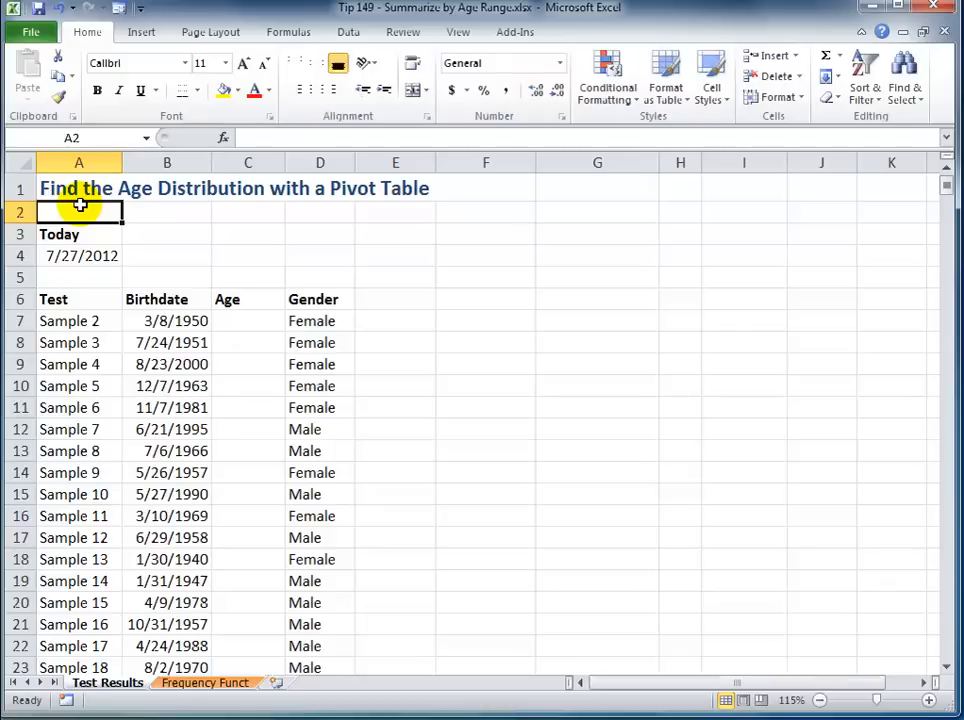
mouse_move(183, 299)
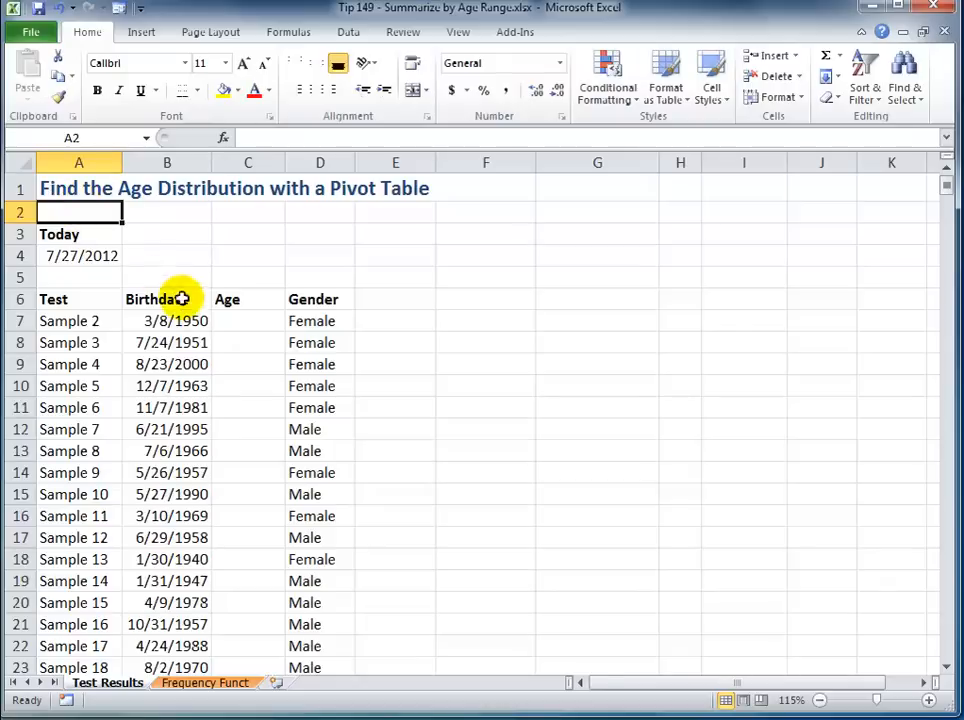
click(247, 321)
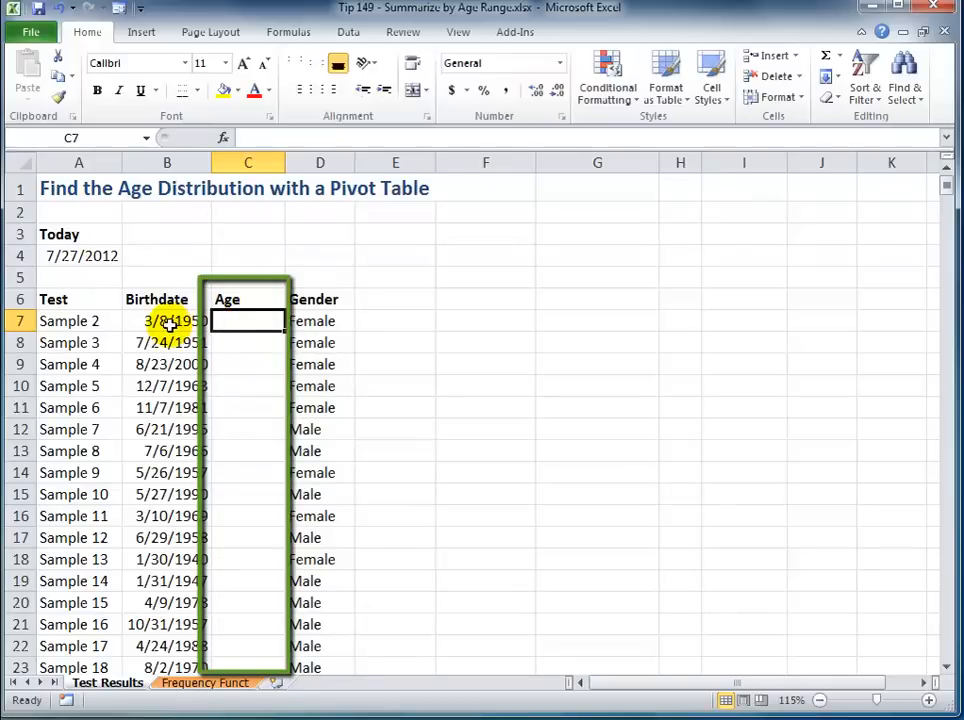
mouse_move(322, 321)
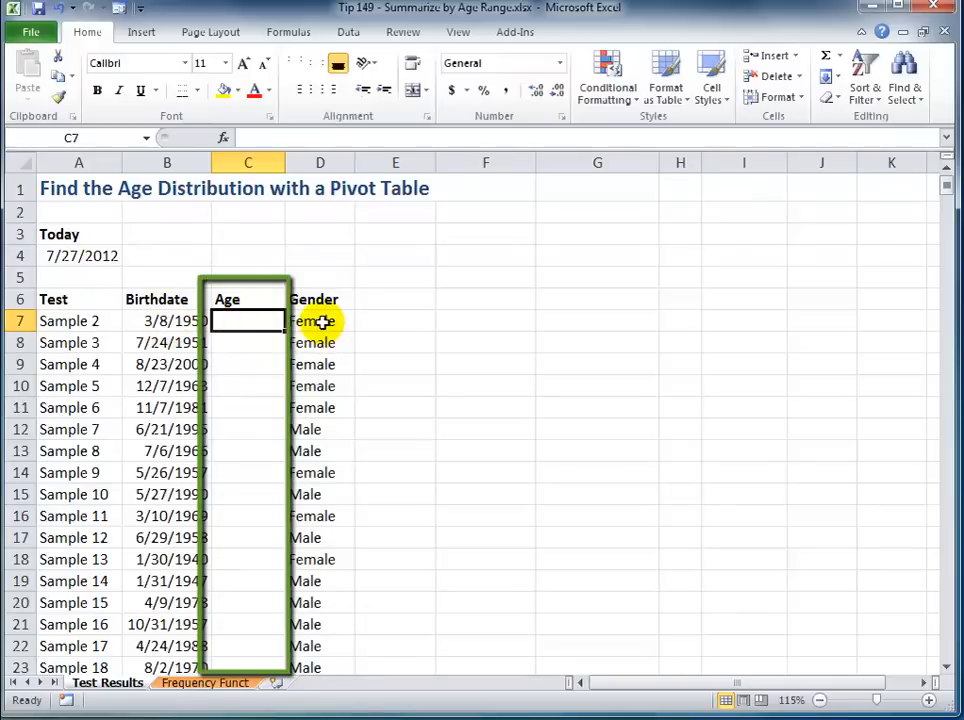
click(247, 320)
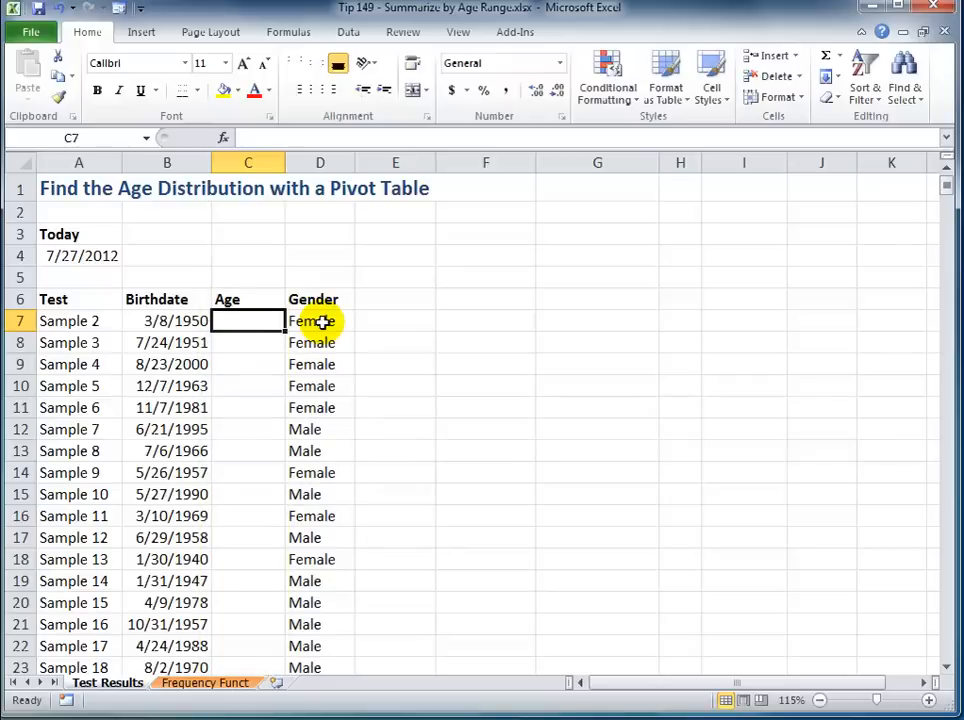
mouse_move(247, 320)
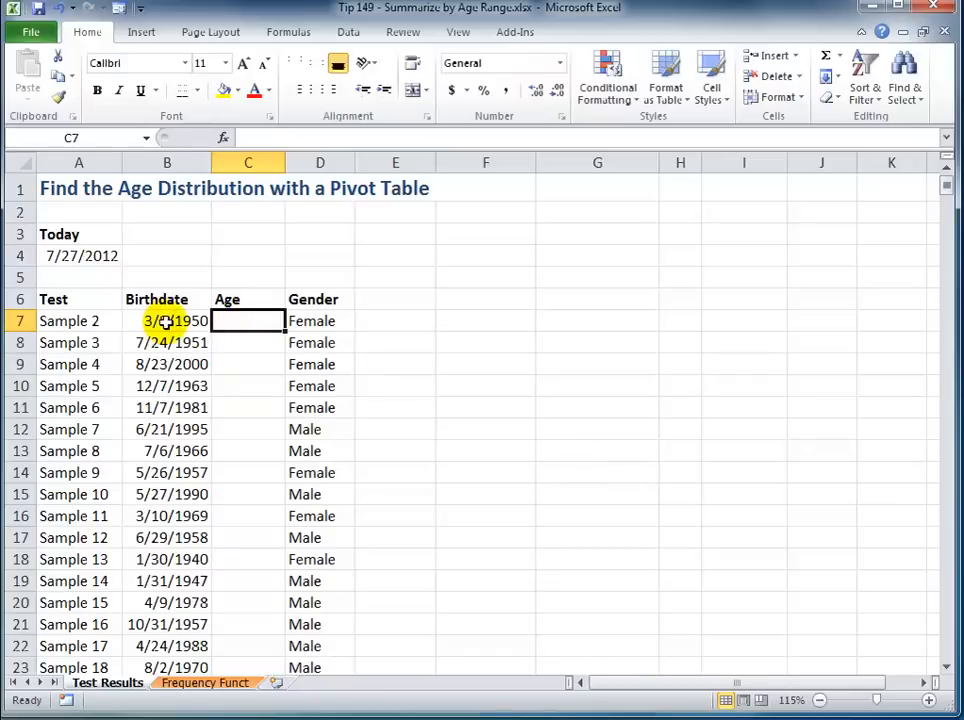
click(167, 320)
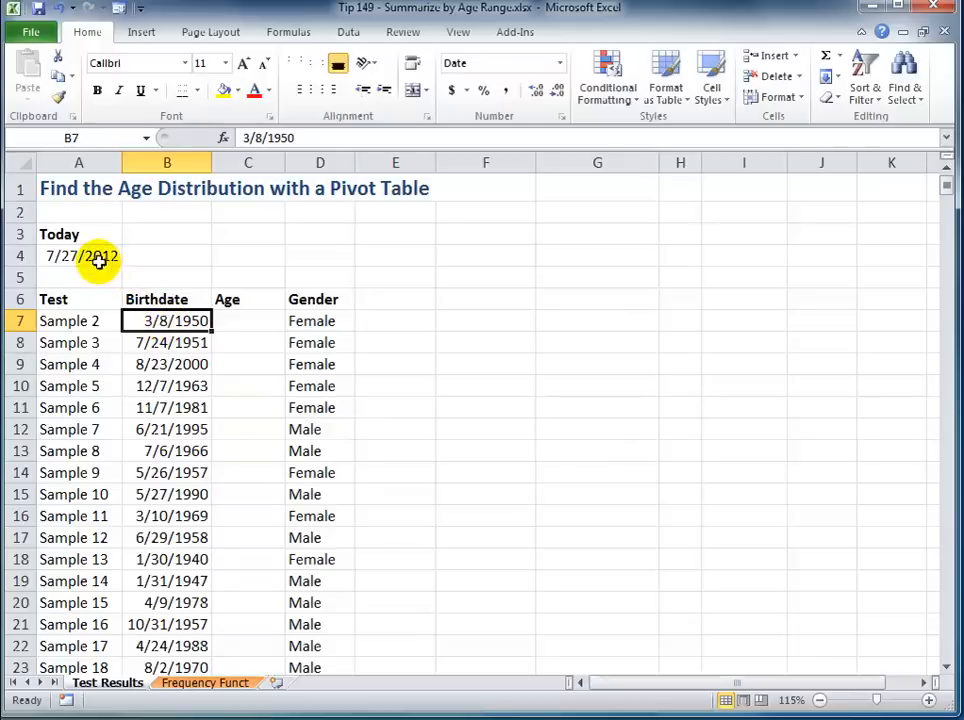
click(248, 321)
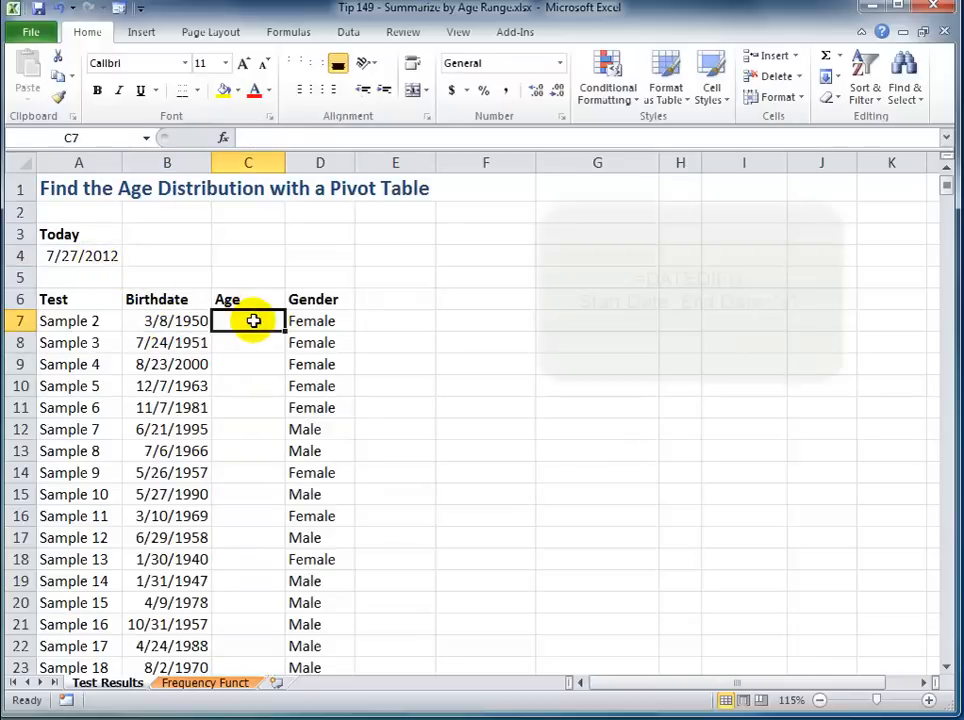
Enter =DATEDIF(B7,$A$4,"y") in the Age column, with the Today cell absolute.
text(=d)
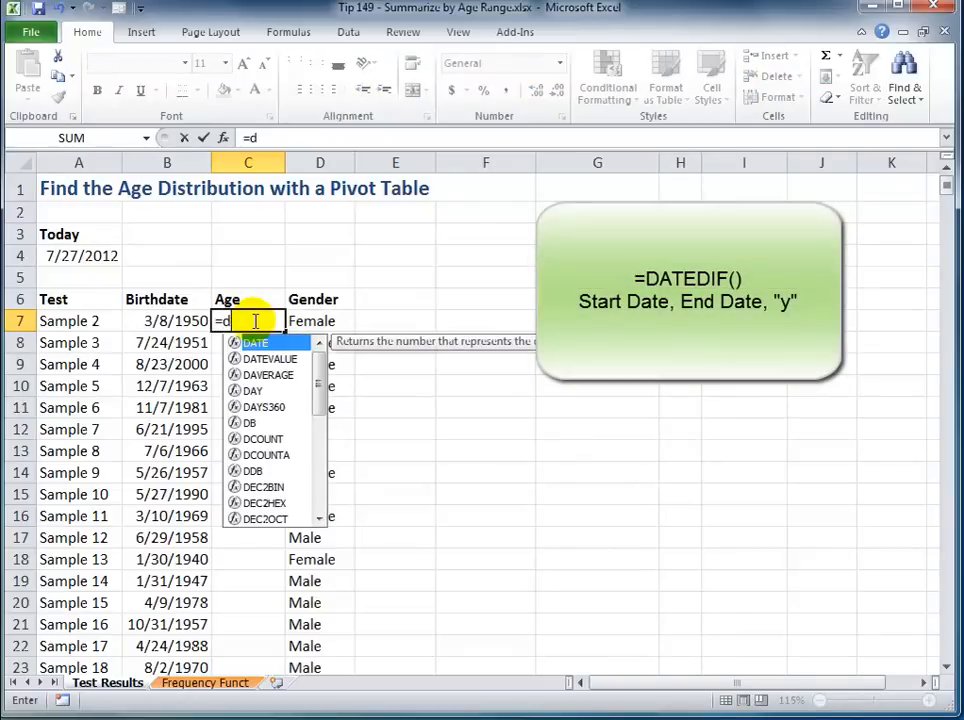
text(at)
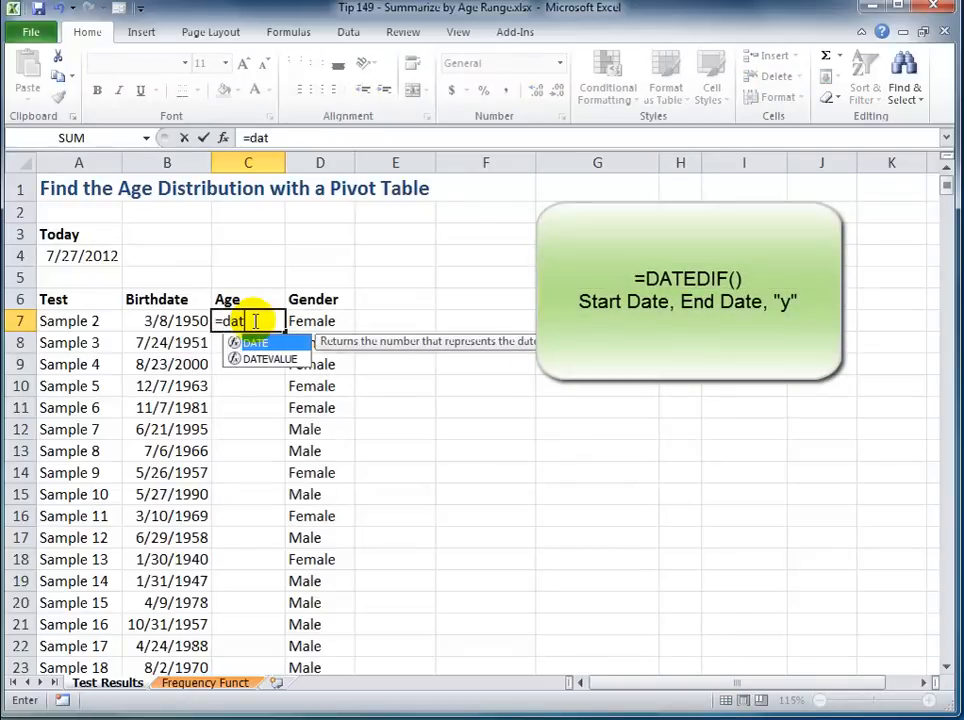
text(e)
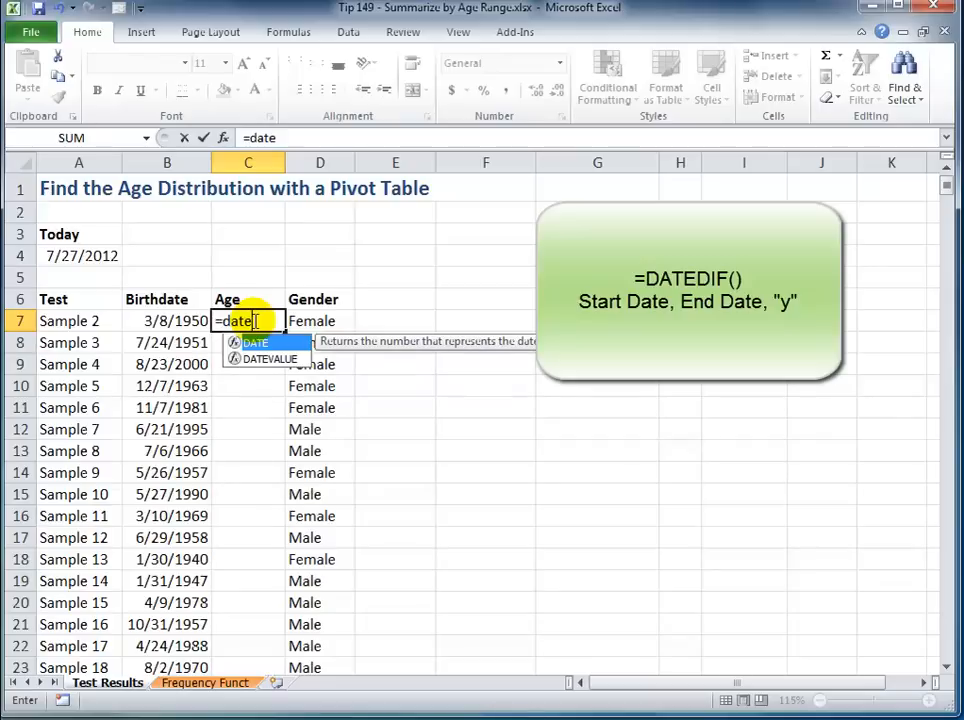
text(dif)
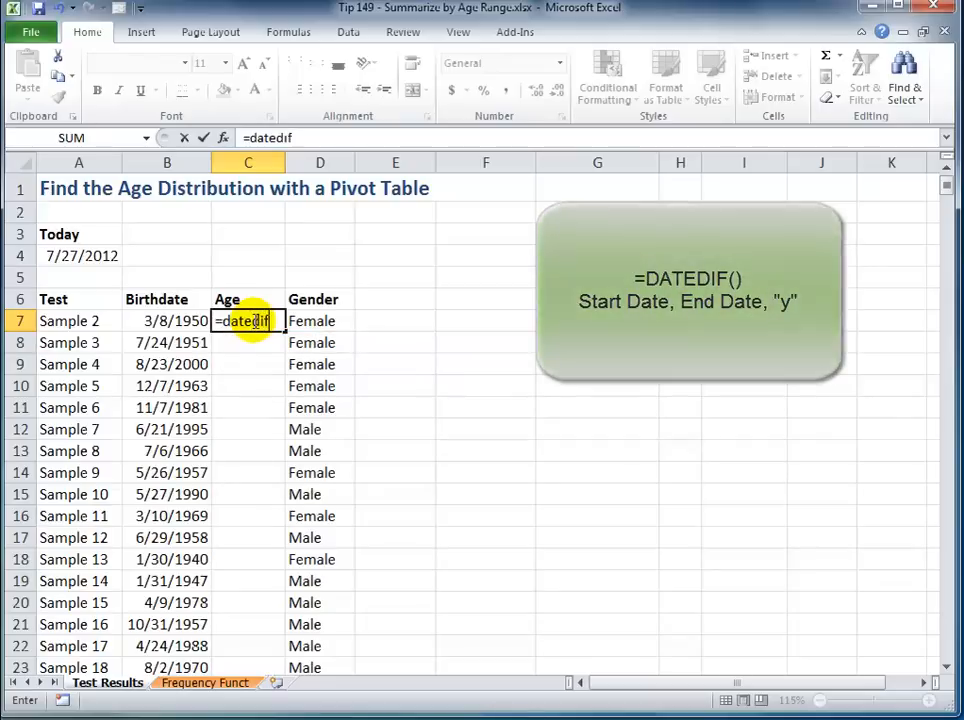
text(()
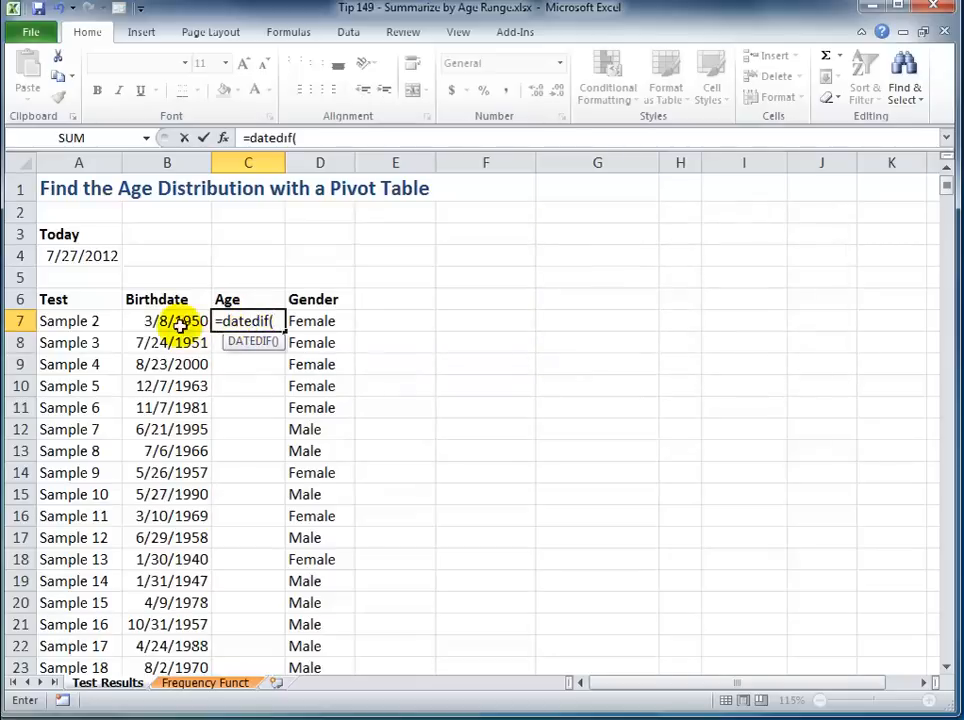
click(167, 320)
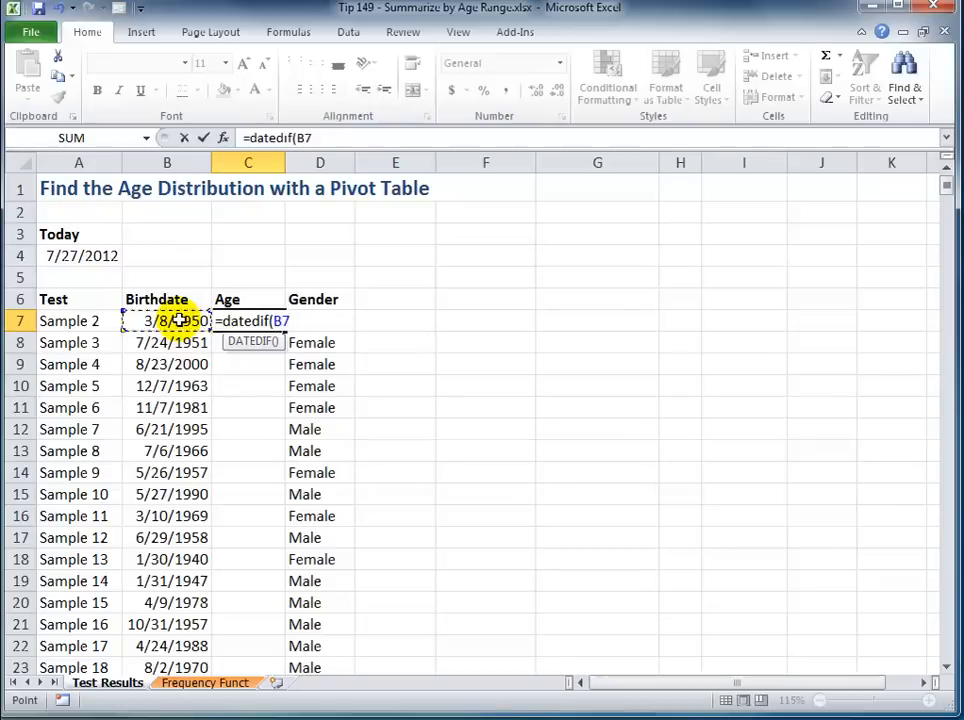
text(,)
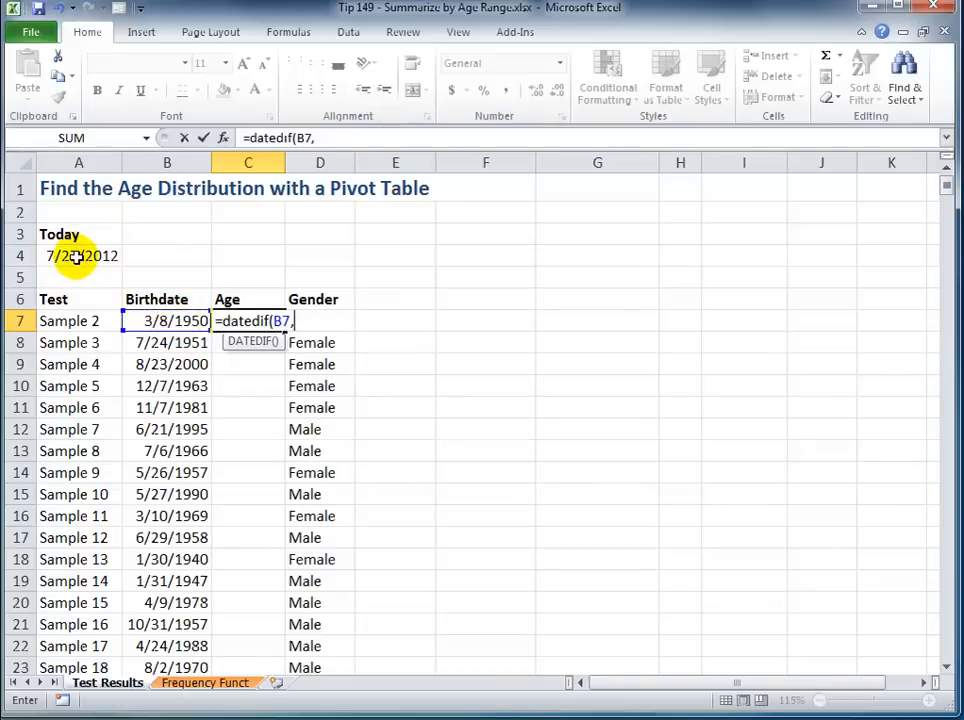
click(80, 256)
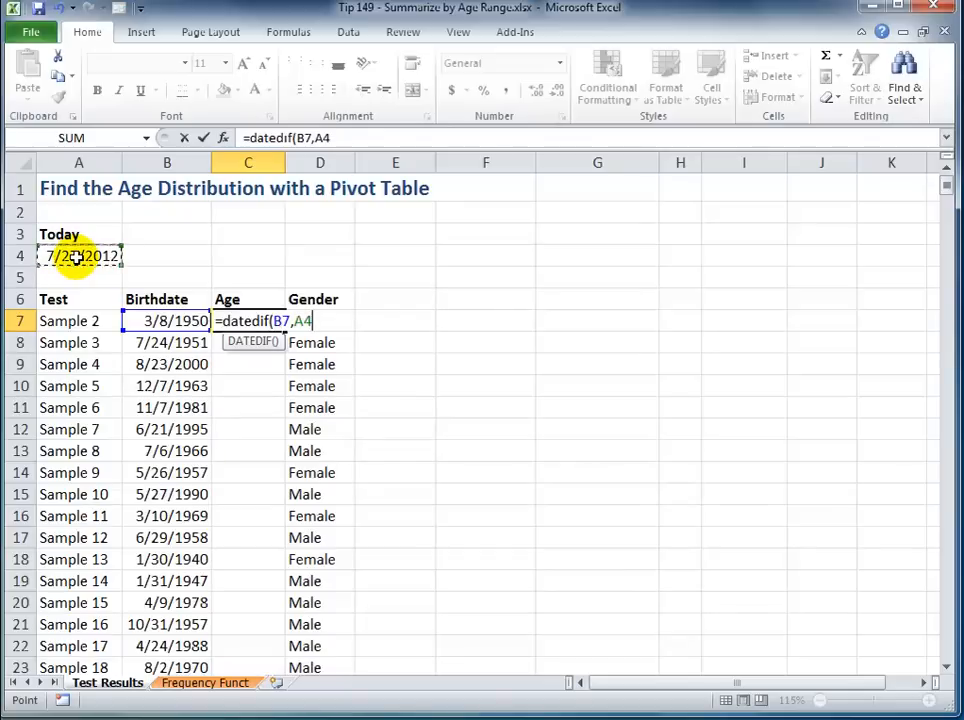
key(f4)
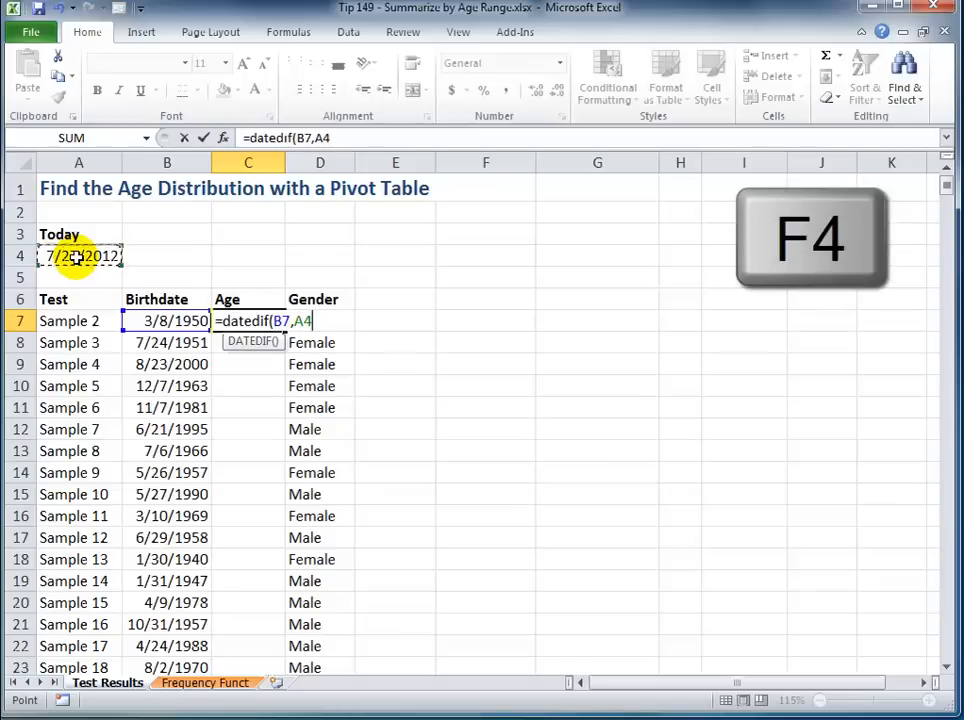
key(F4)
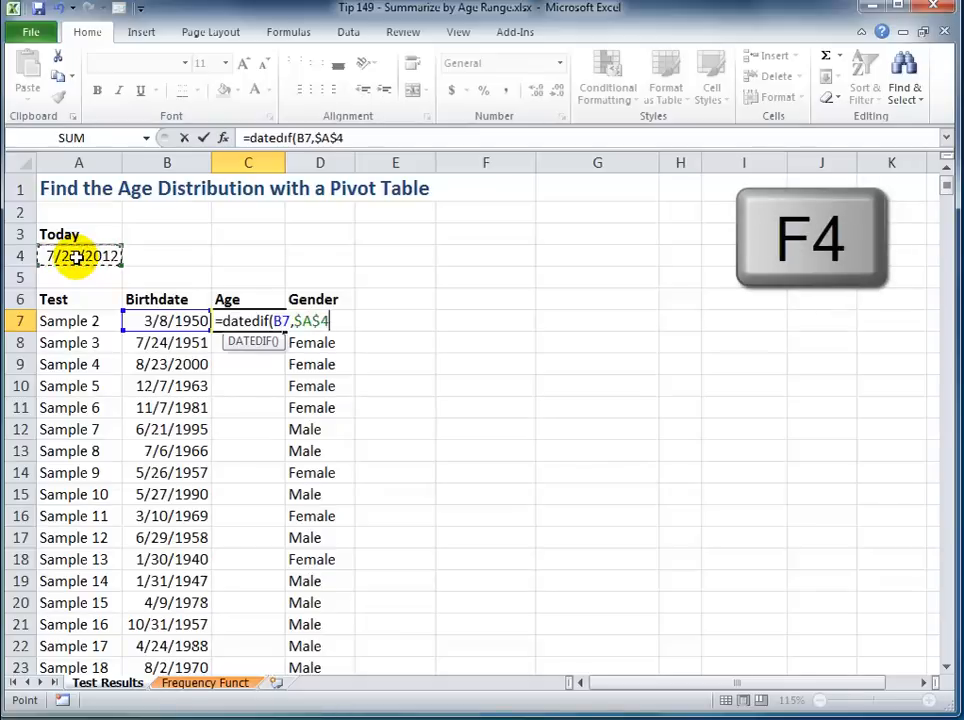
key(f4)
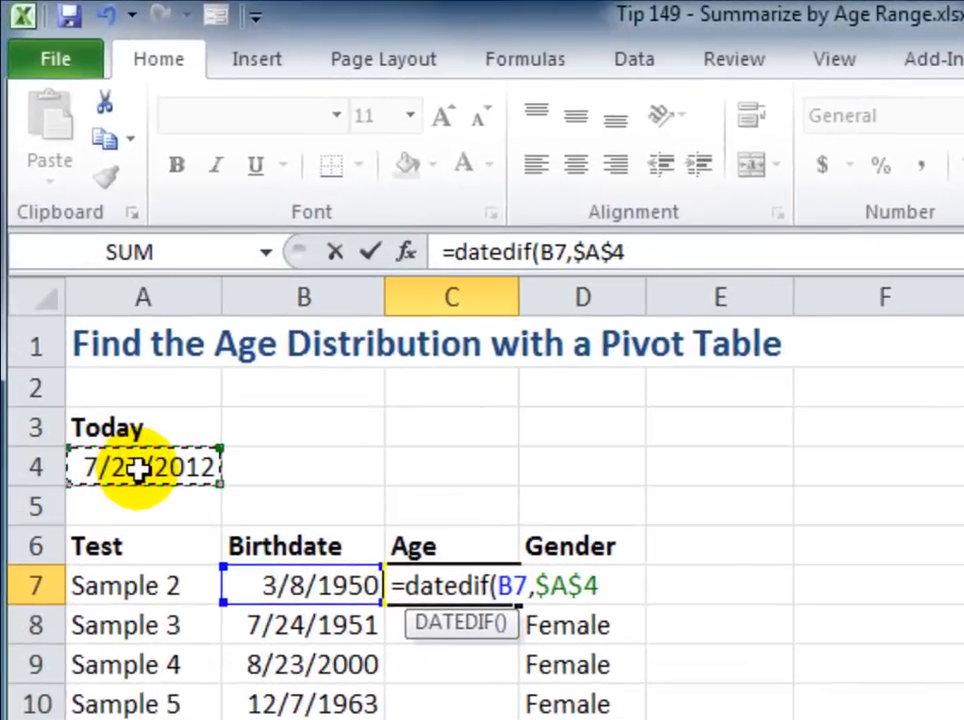
text(,)
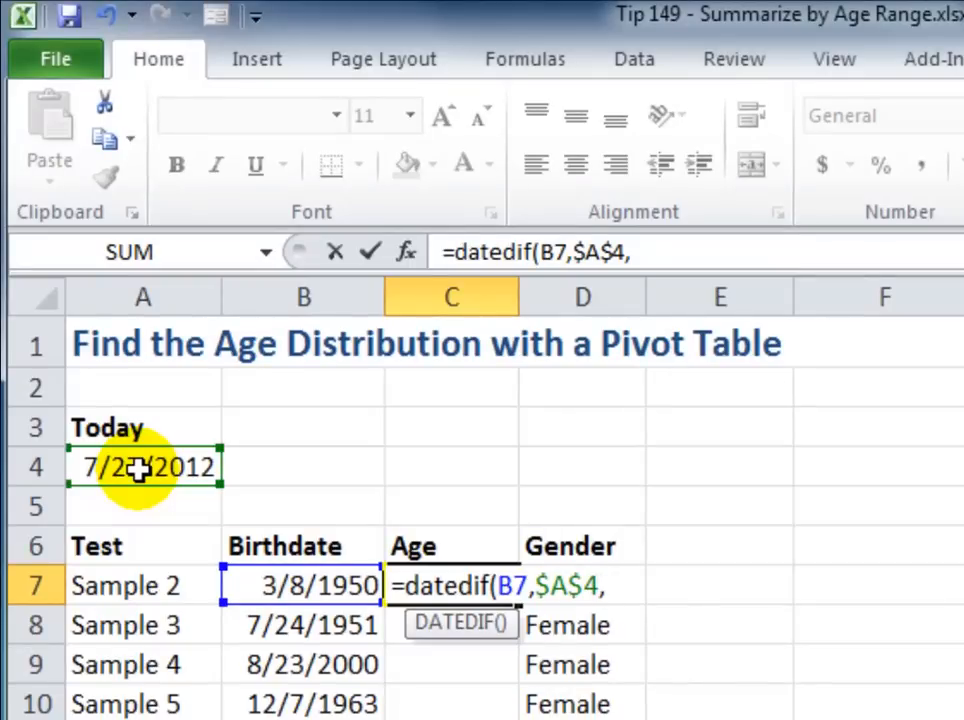
text("y)
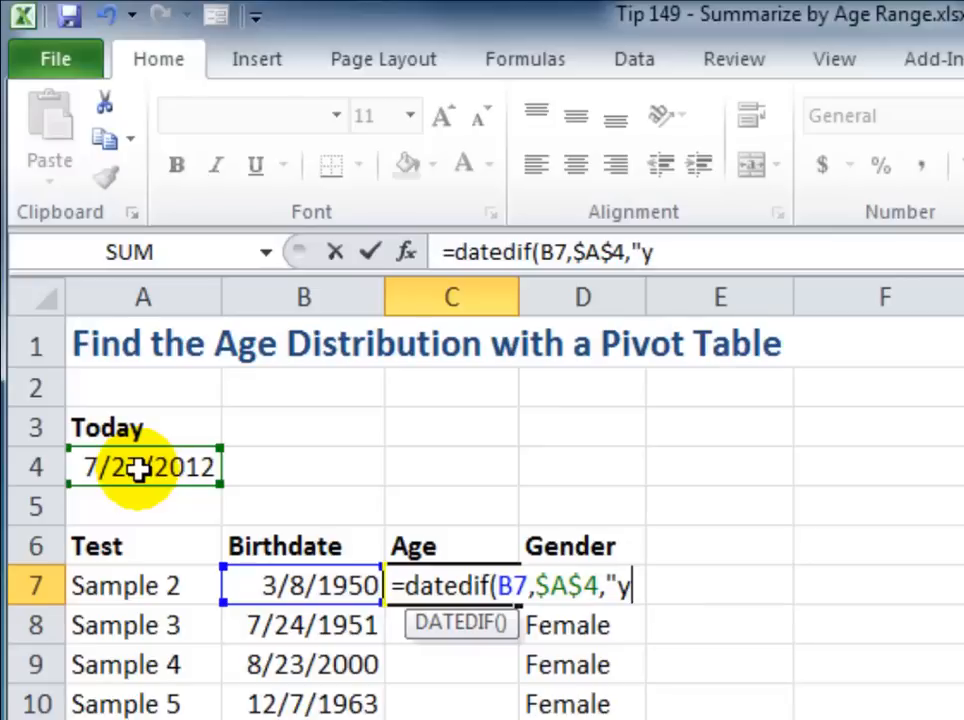
text())
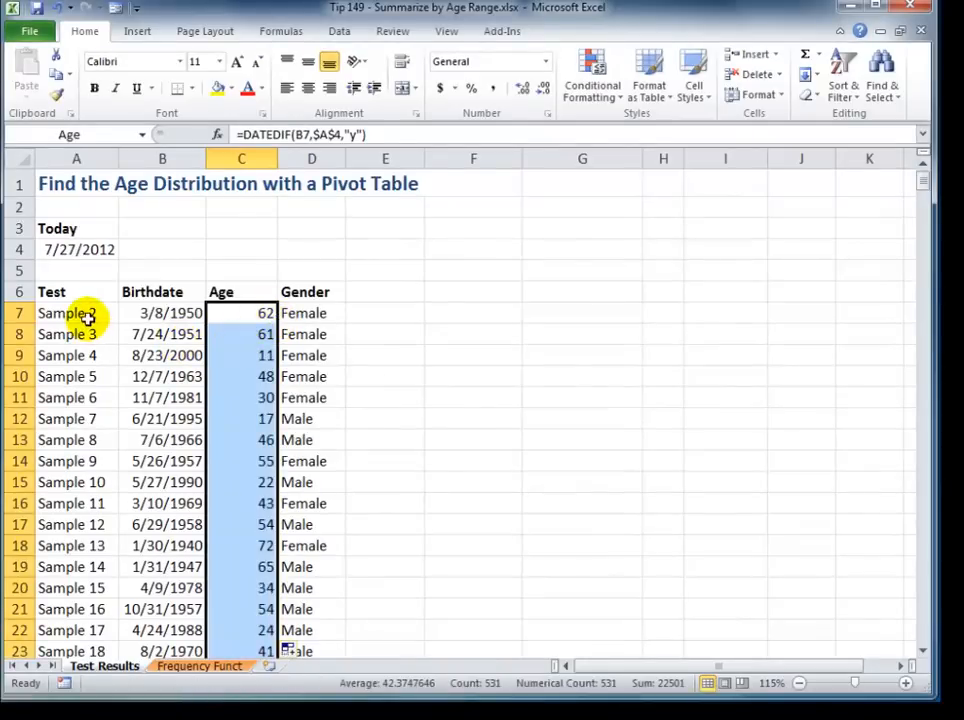
click(76, 313)
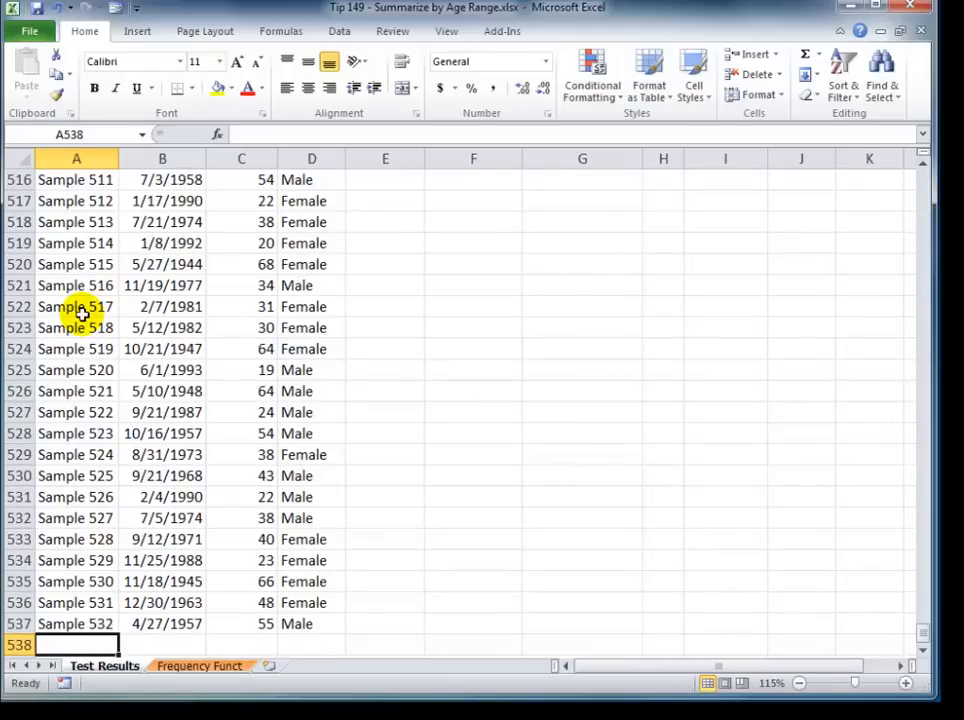
key(ctrl+Home)
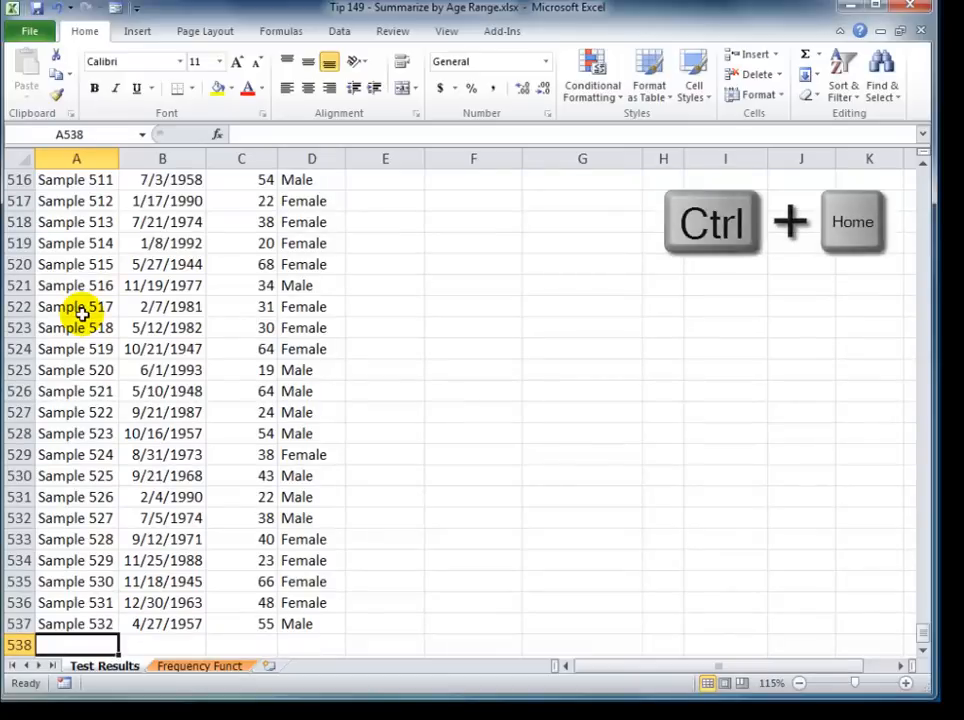
key(ctrl+Home)
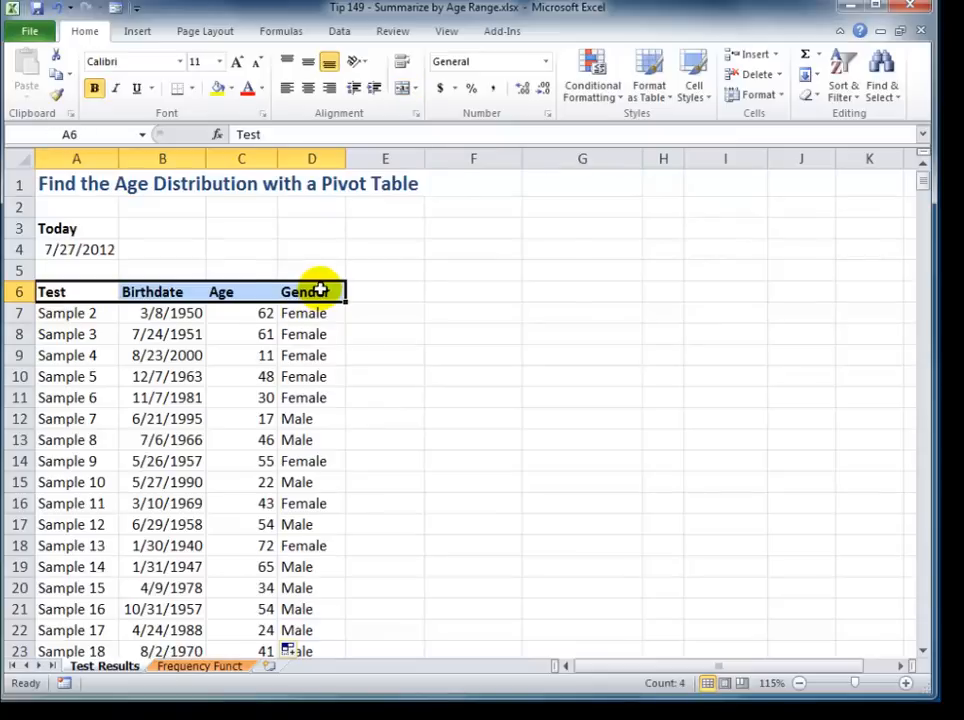
click(162, 313)
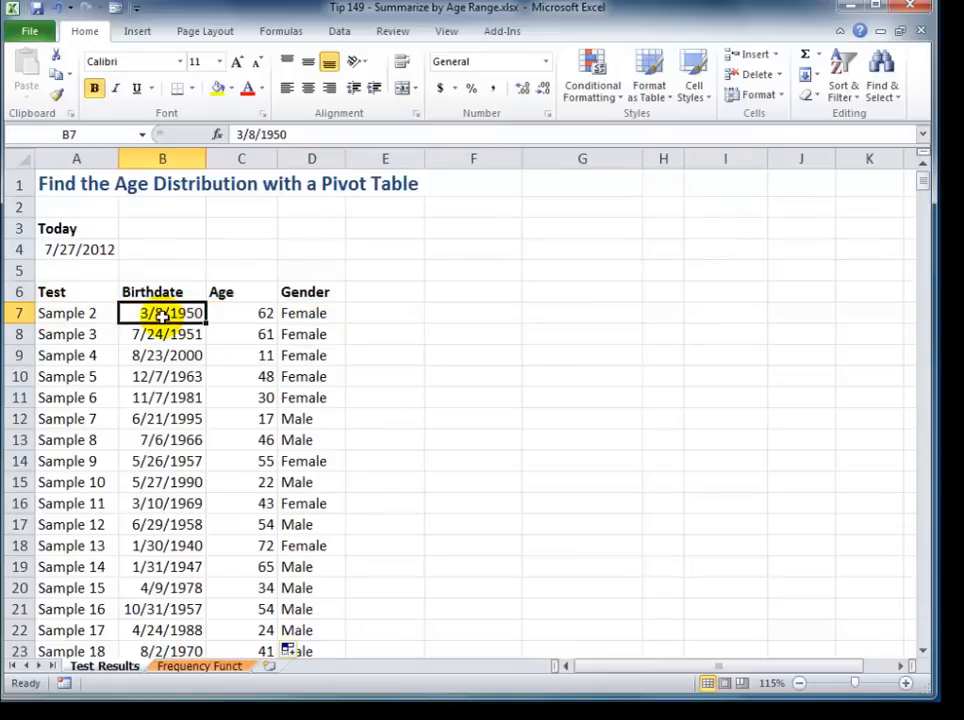
click(489, 61)
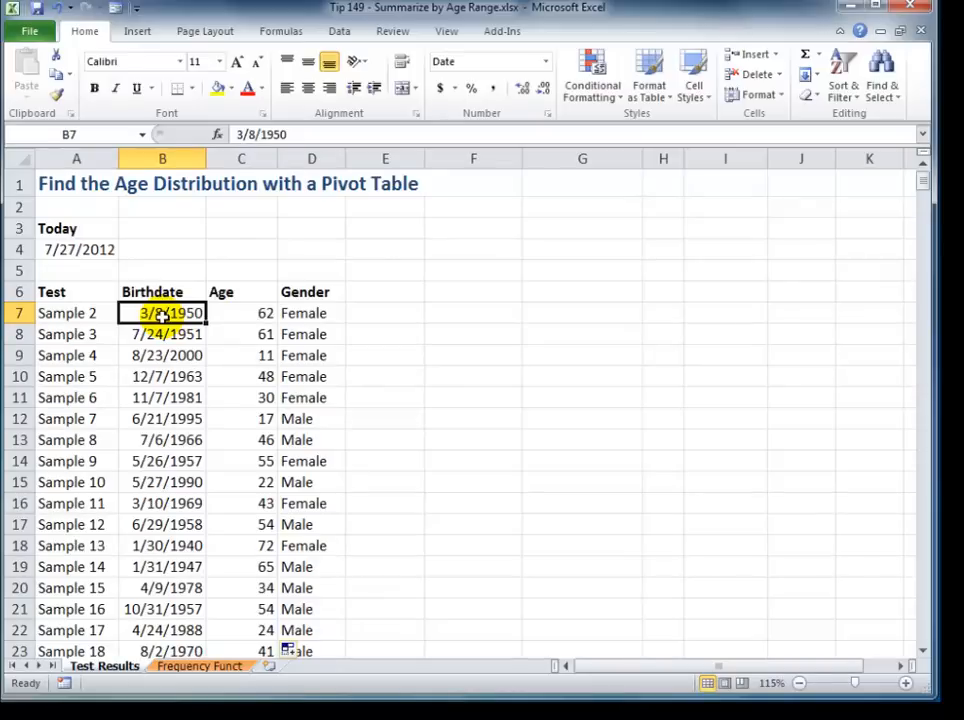
mouse_move(137, 31)
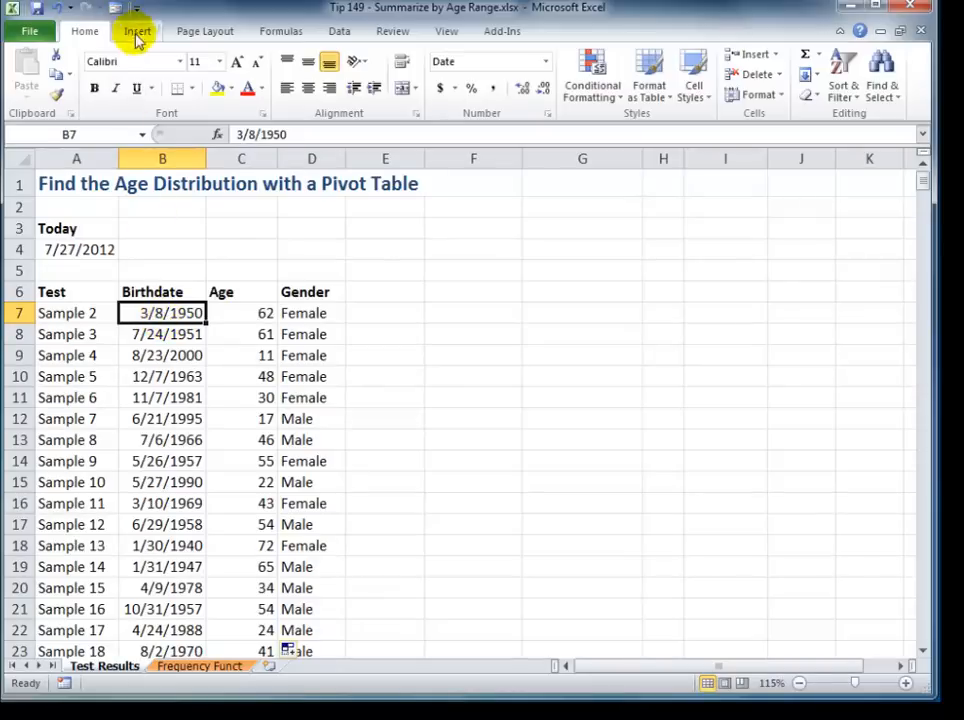
Insert a PivotTable from range A6:D537 into the existing worksheet at cell F7.
click(137, 31)
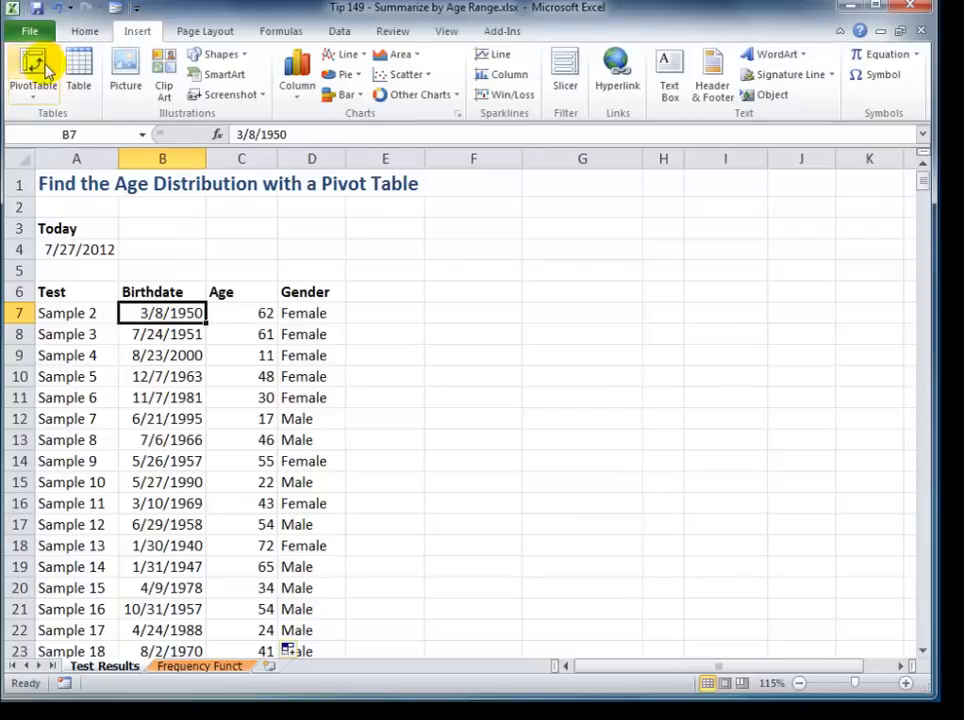
click(32, 70)
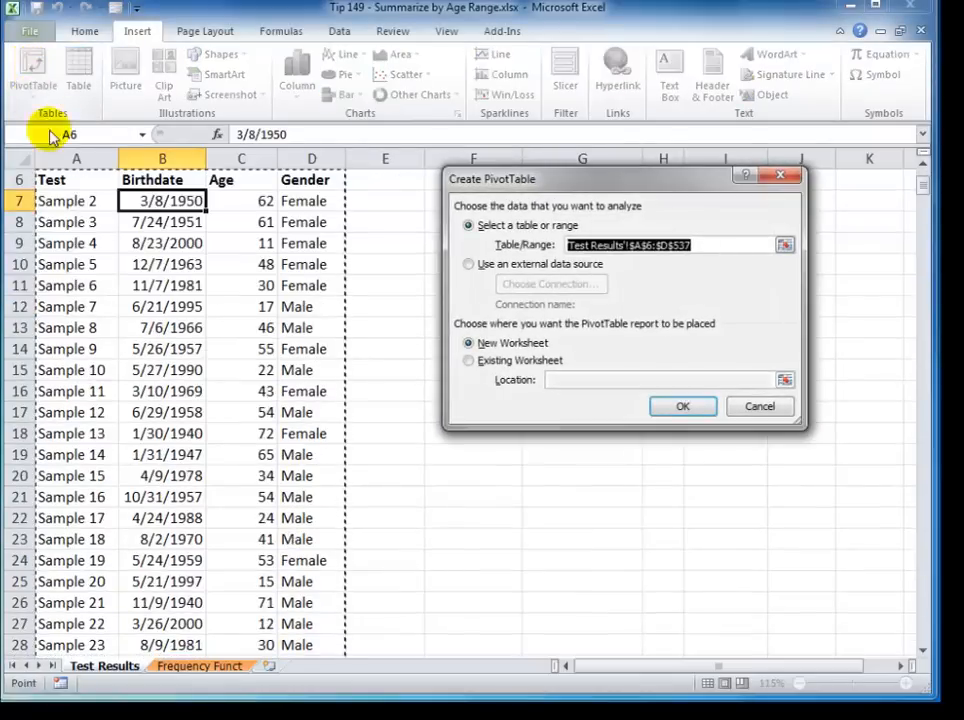
click(468, 360)
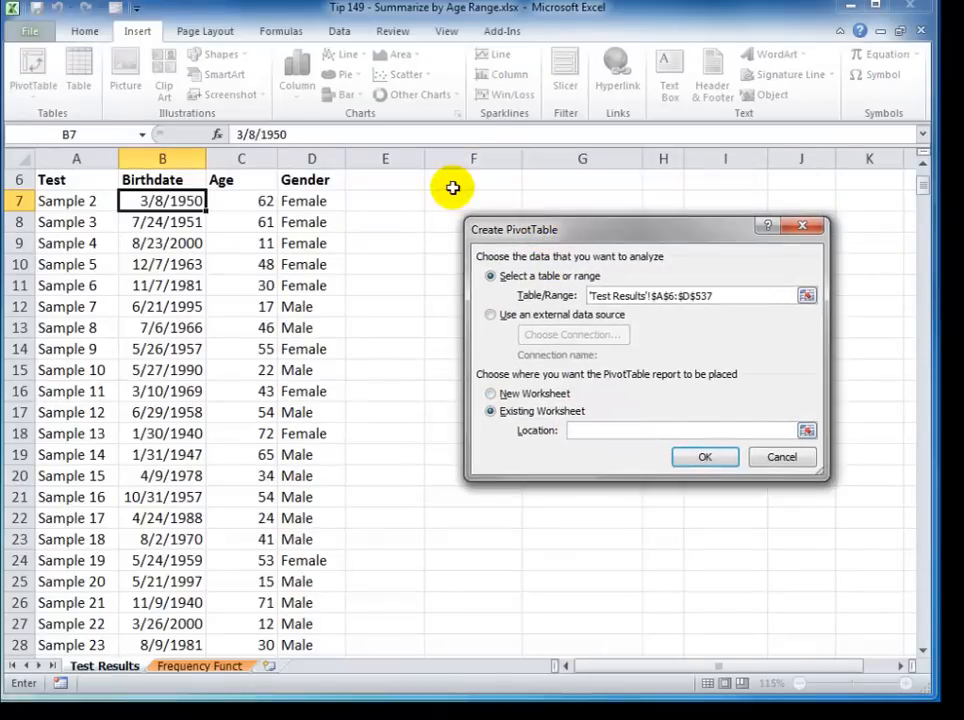
click(473, 189)
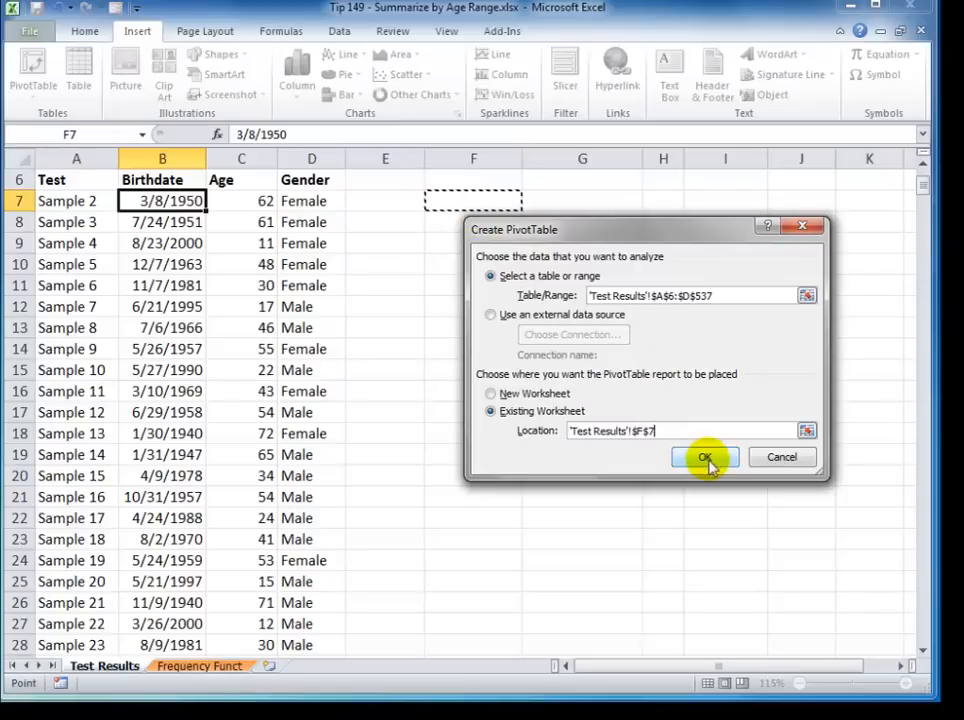
click(704, 457)
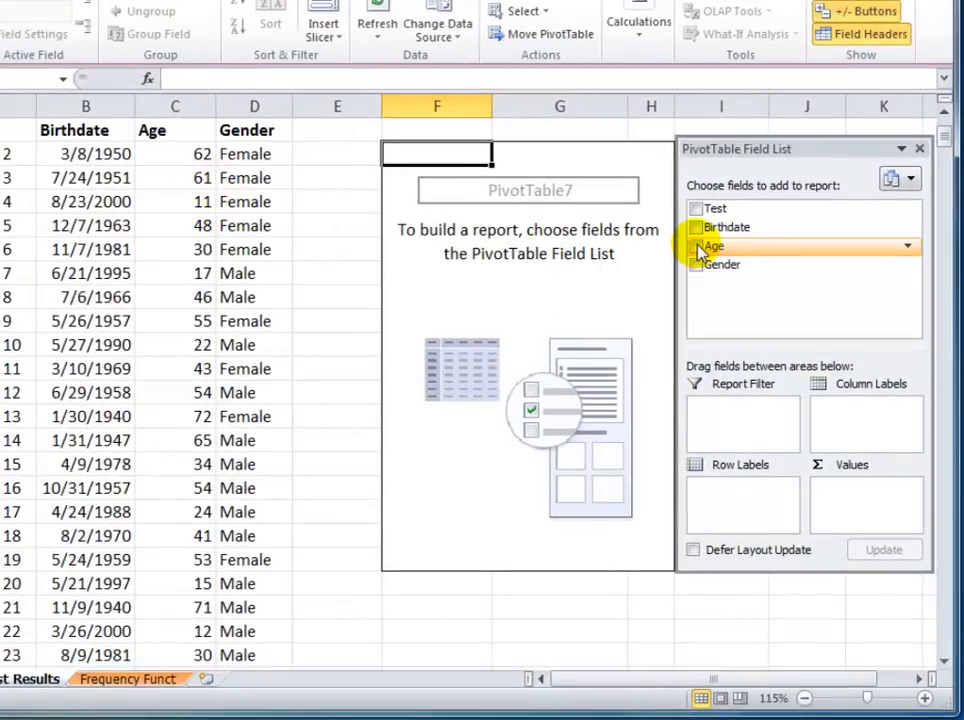
Add the Age field and move it from Values into Row Labels.
click(697, 246)
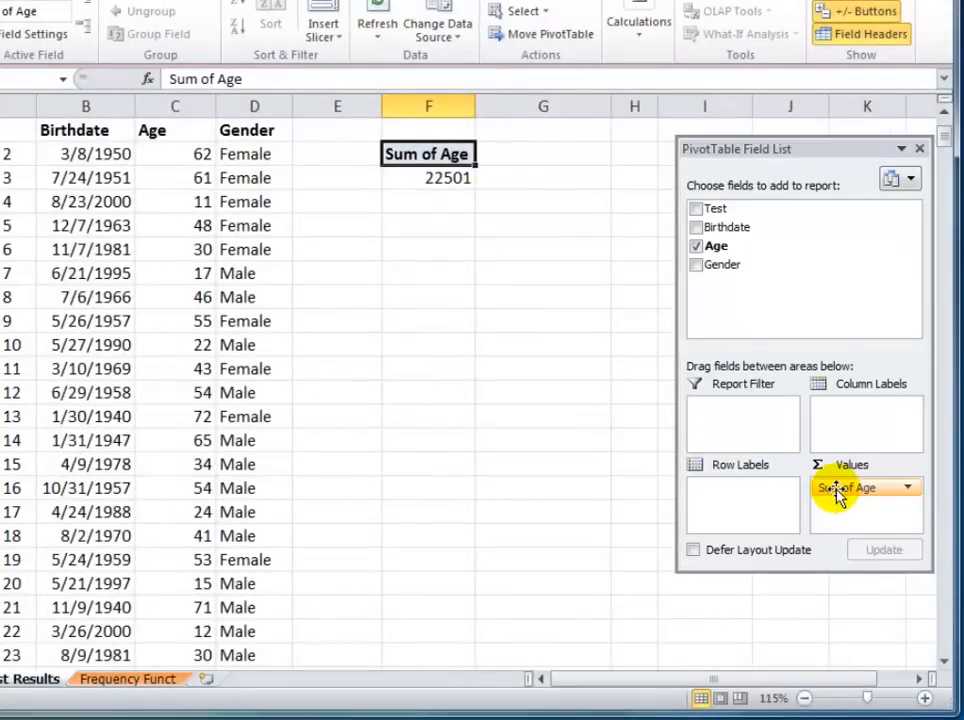
drag(845, 487, 731, 415)
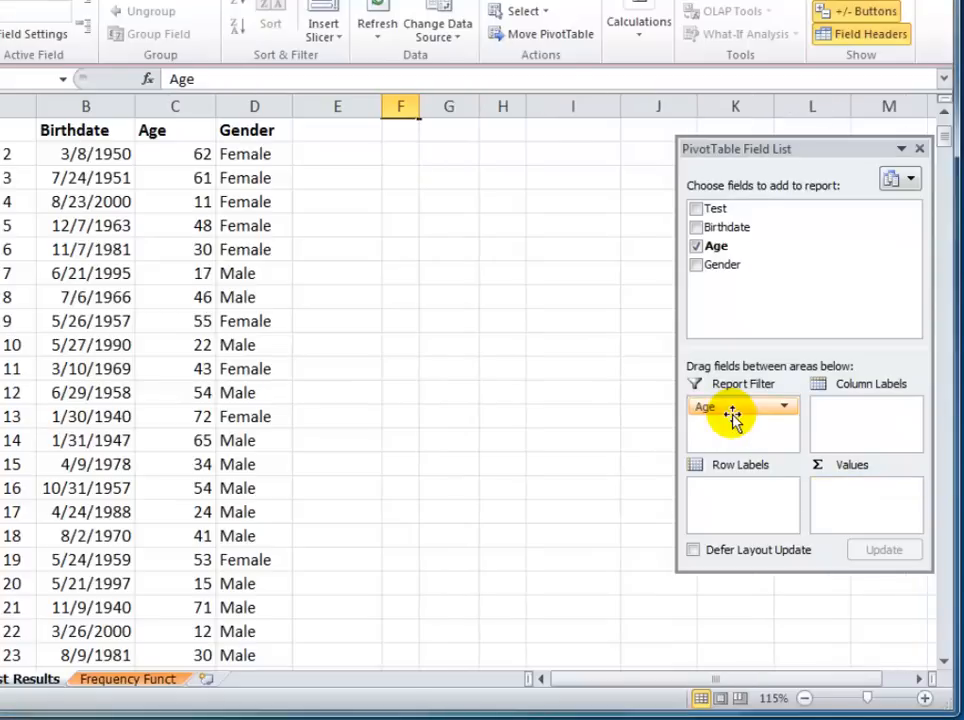
drag(732, 406, 732, 487)
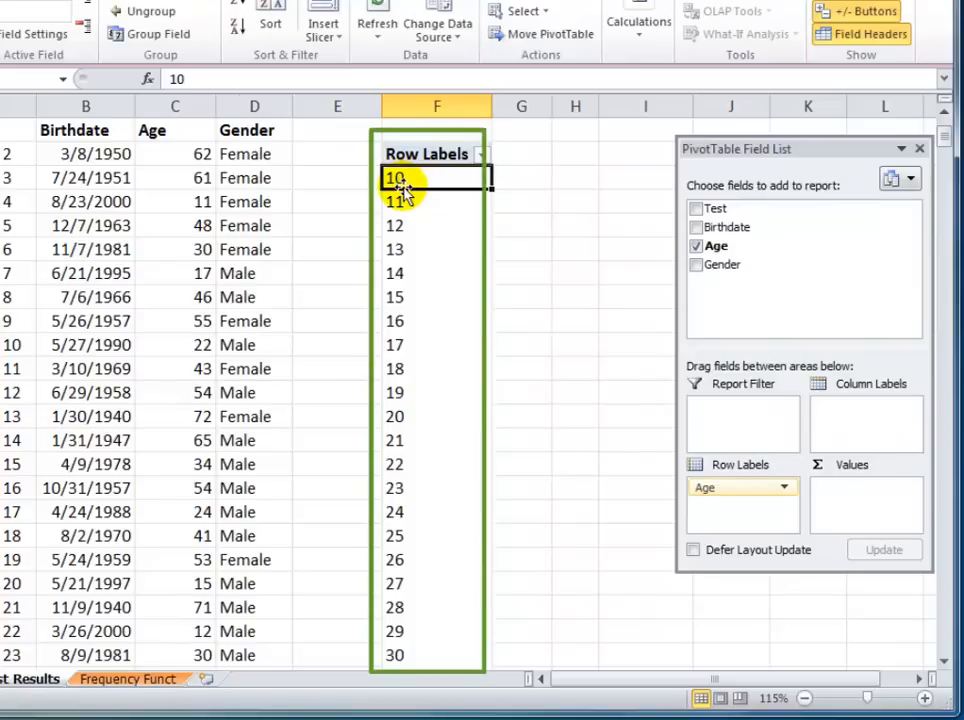
Scroll the age rows 10 through 72, then open the shortcut menu on the age 12 label.
scroll(down, 3)
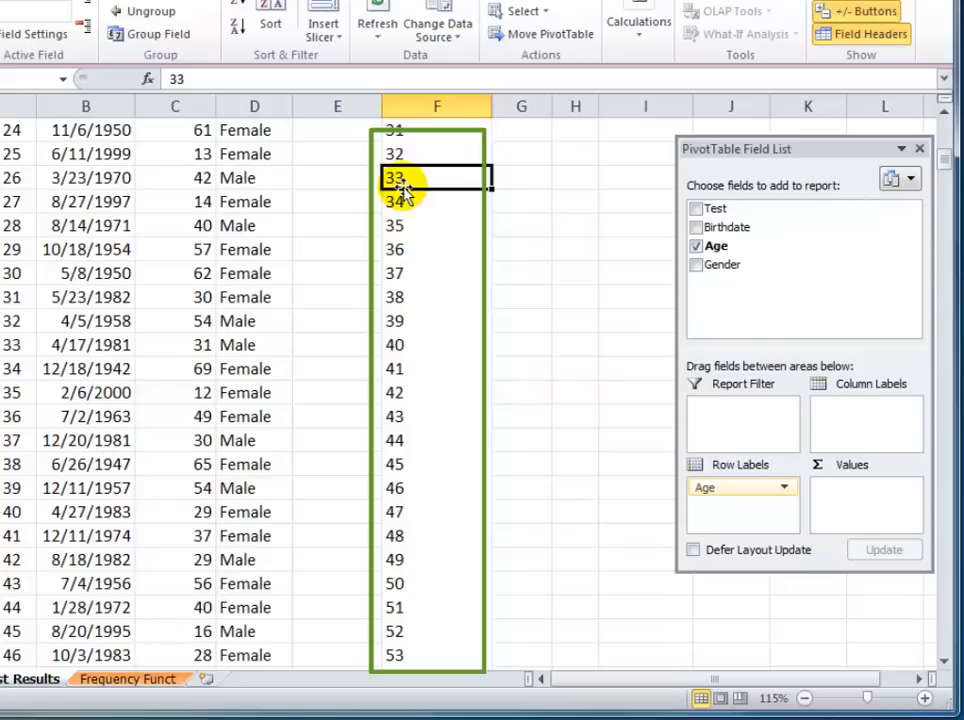
scroll(down, 3)
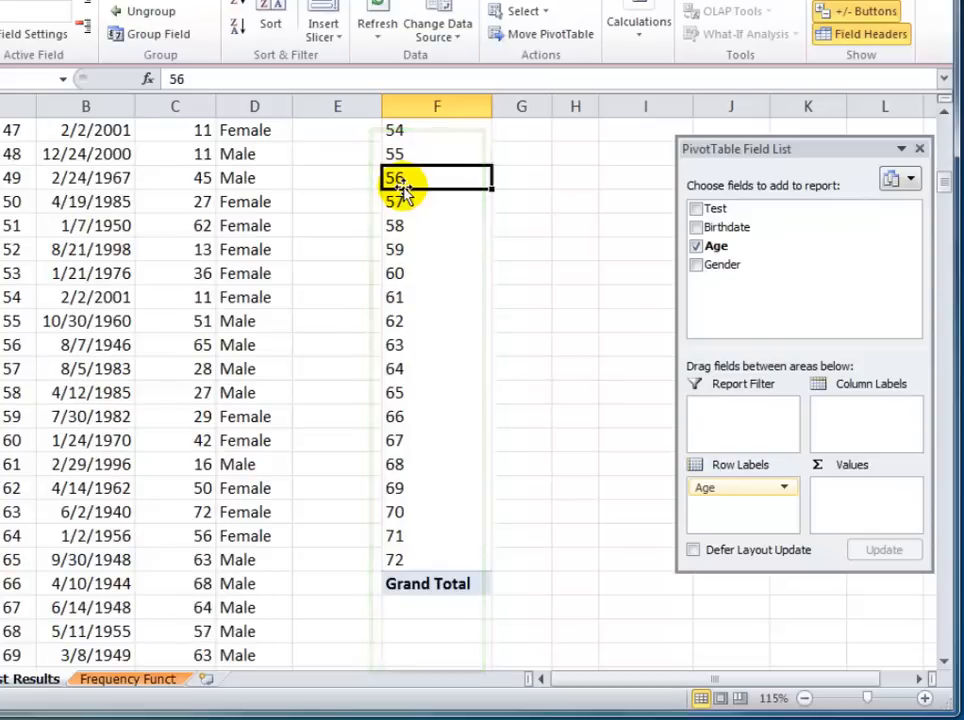
scroll(up, 3)
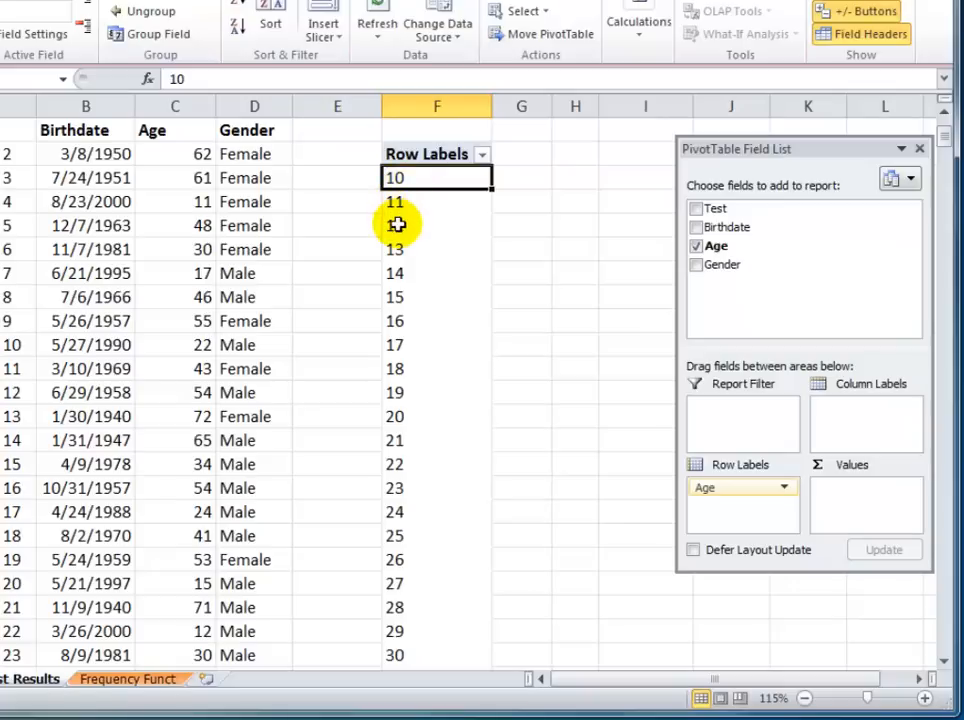
click(437, 224)
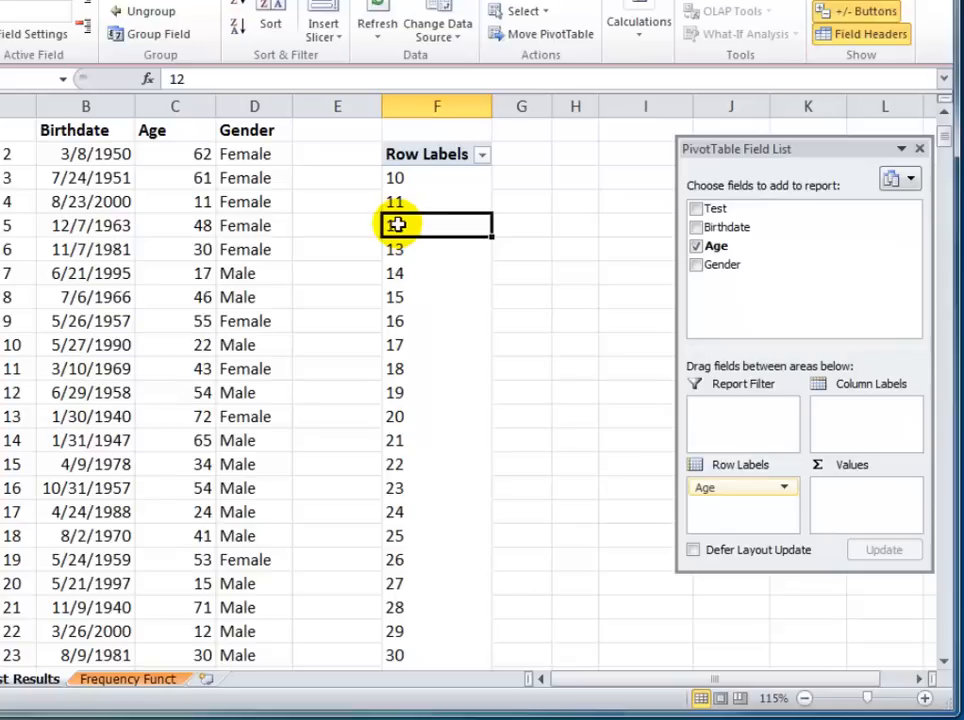
right_click(395, 225)
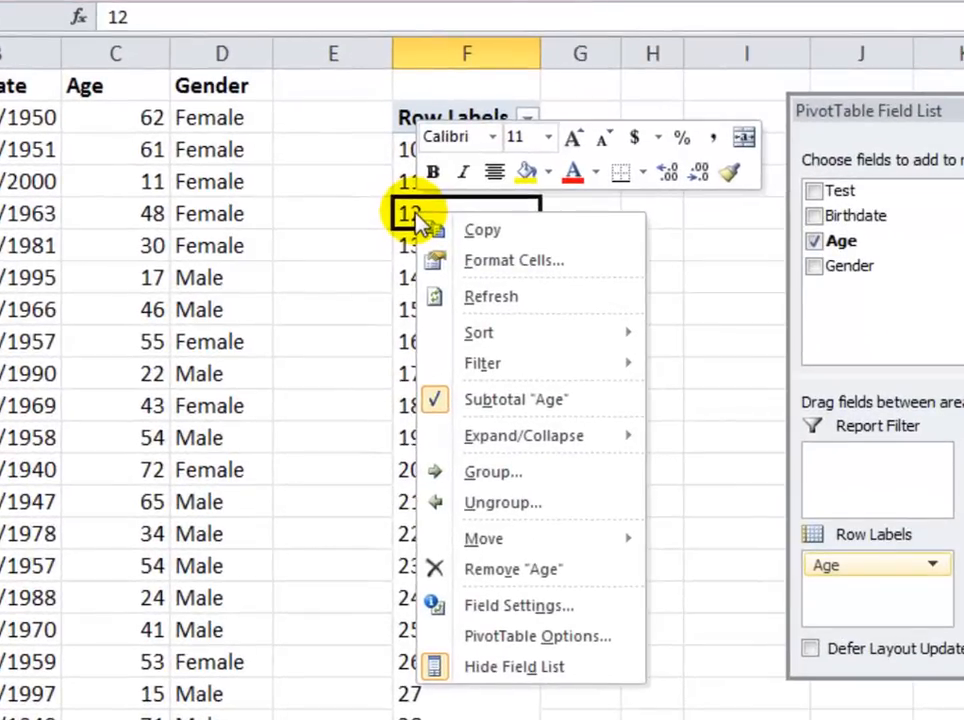
mouse_move(493, 471)
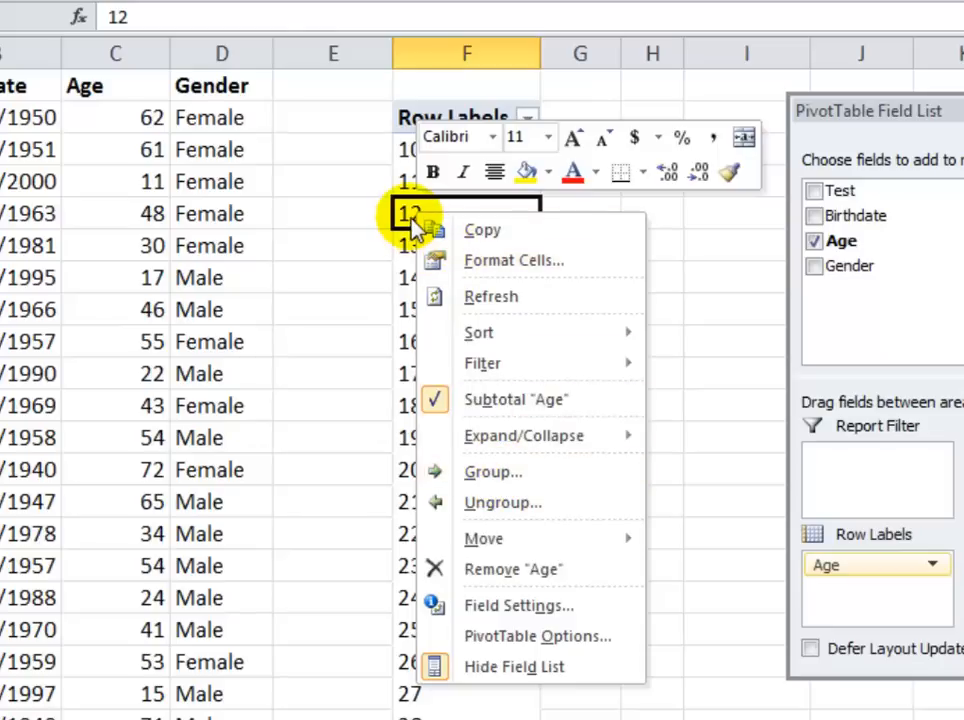
Group the selected age labels By 10, starting at 10 and ending at 72.
key(Escape)
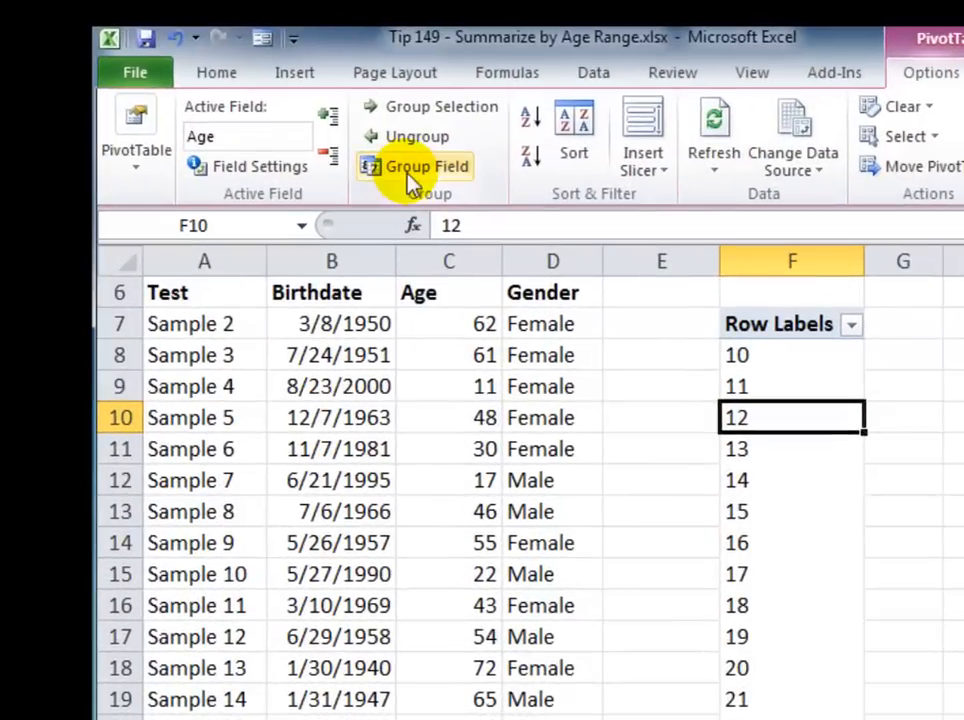
mouse_move(427, 166)
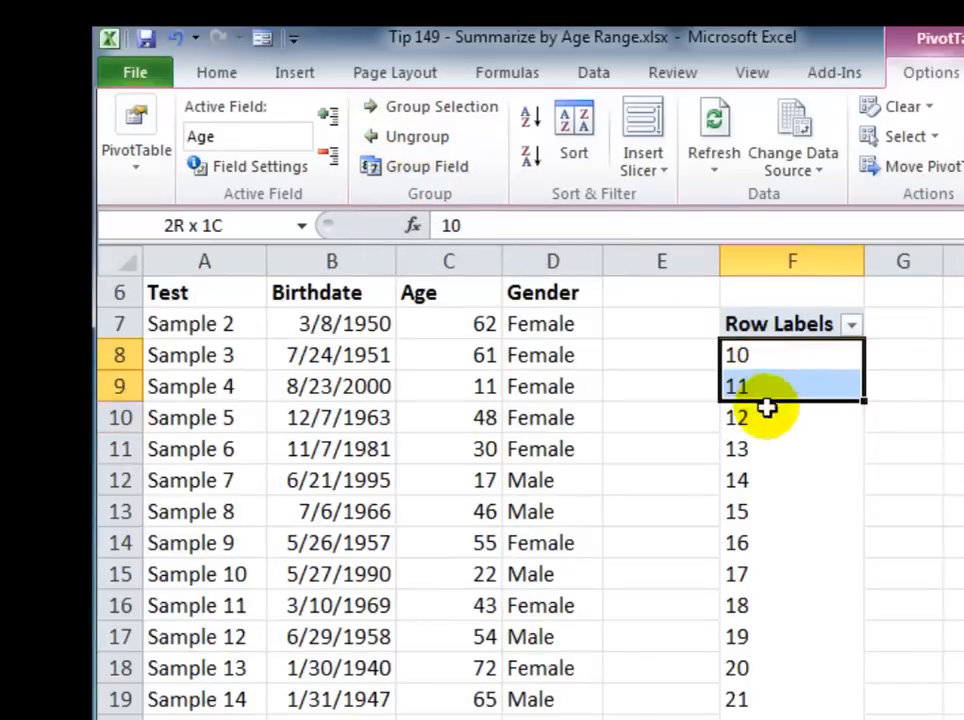
drag(792, 355, 792, 418)
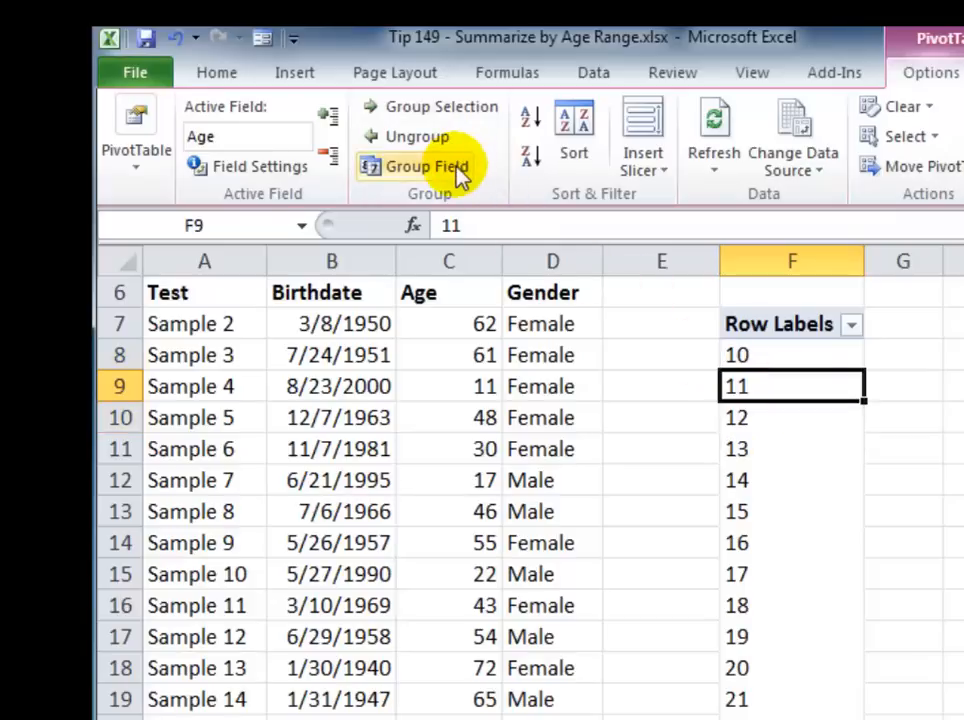
click(417, 166)
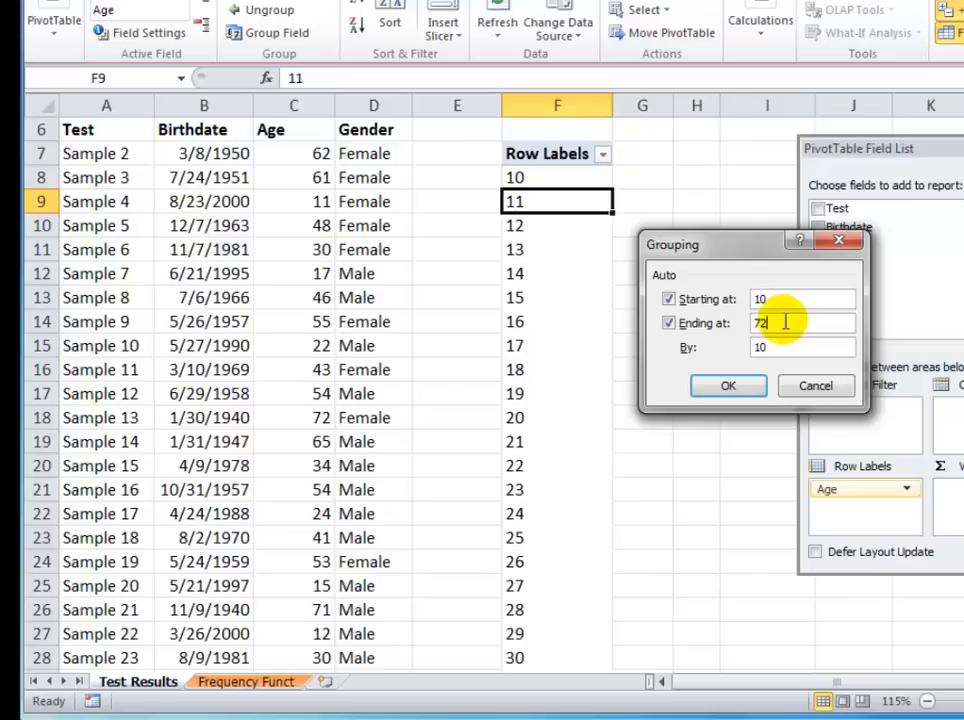
click(800, 347)
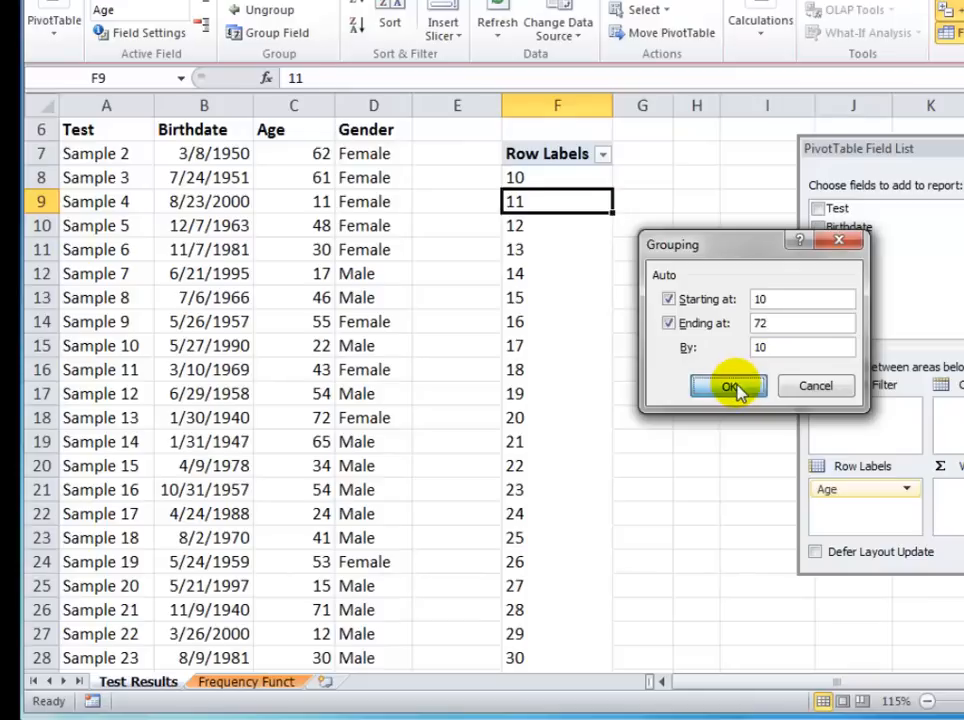
click(728, 386)
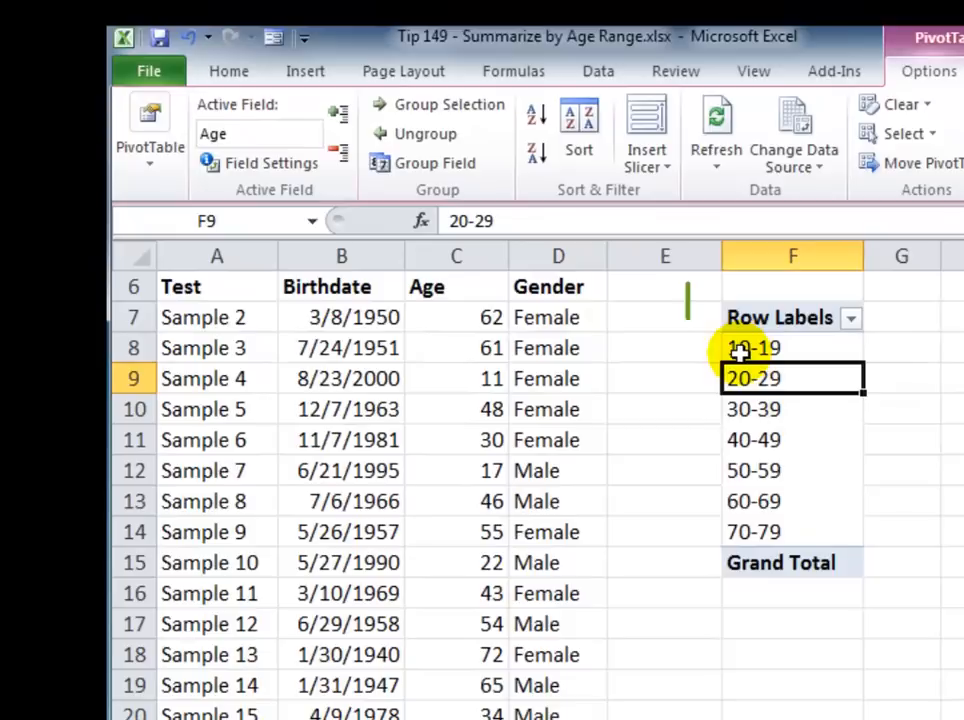
mouse_move(768, 348)
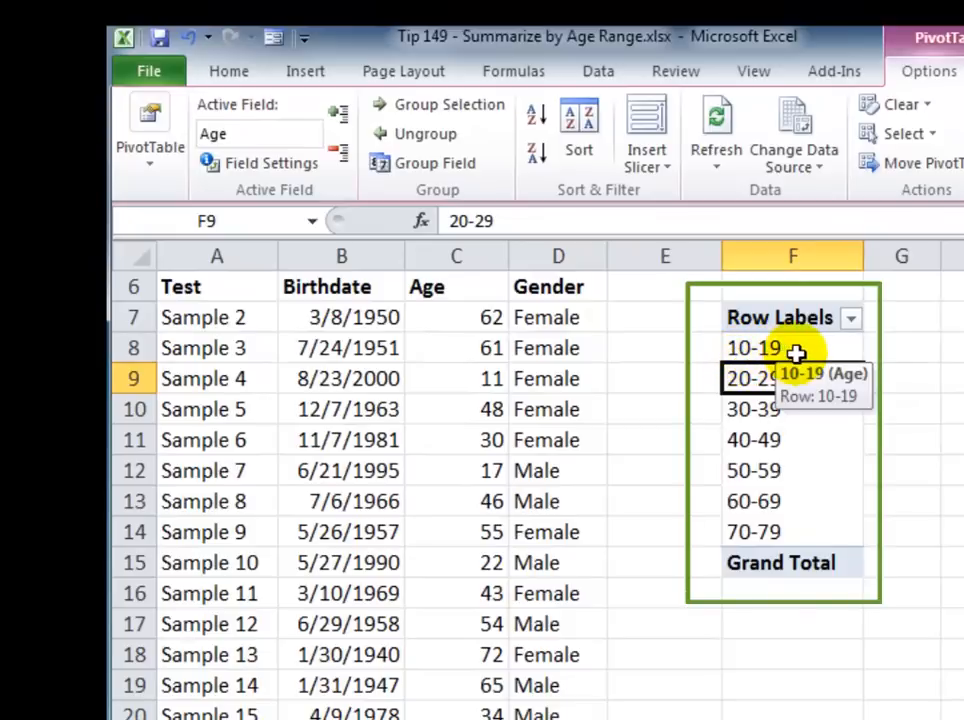
mouse_move(785, 413)
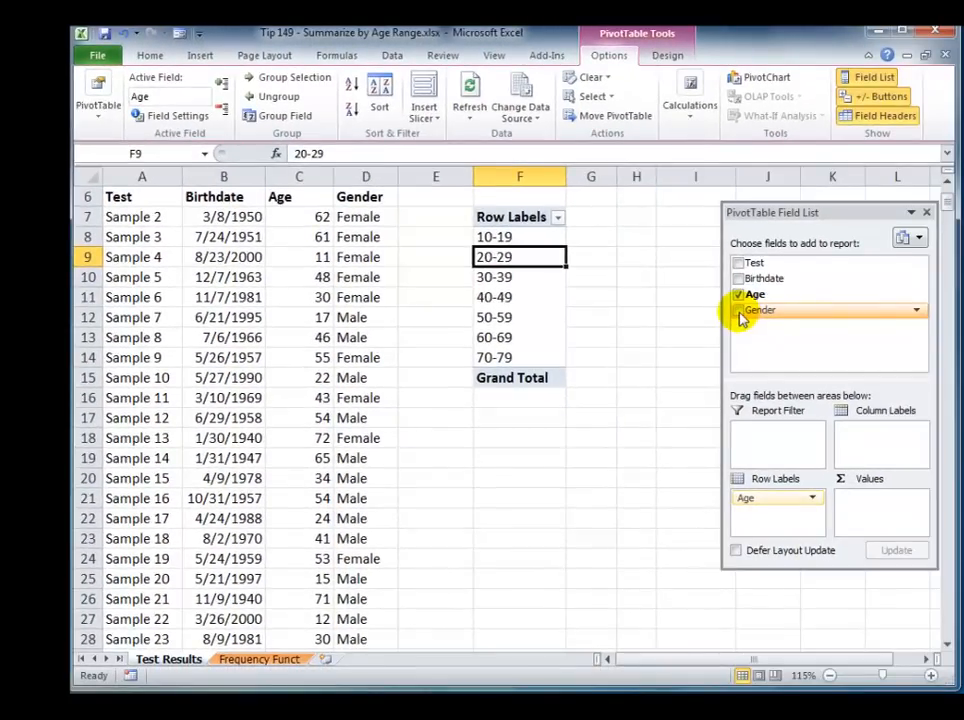
Add the Gender field and move it from Row Labels to Column Labels.
click(739, 309)
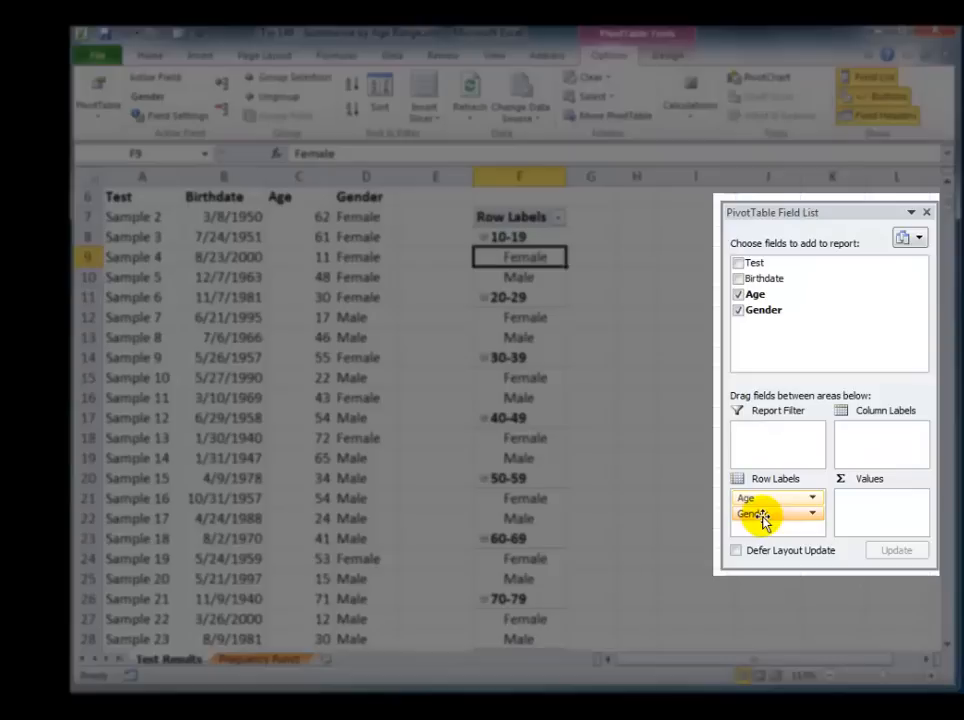
drag(760, 513, 867, 448)
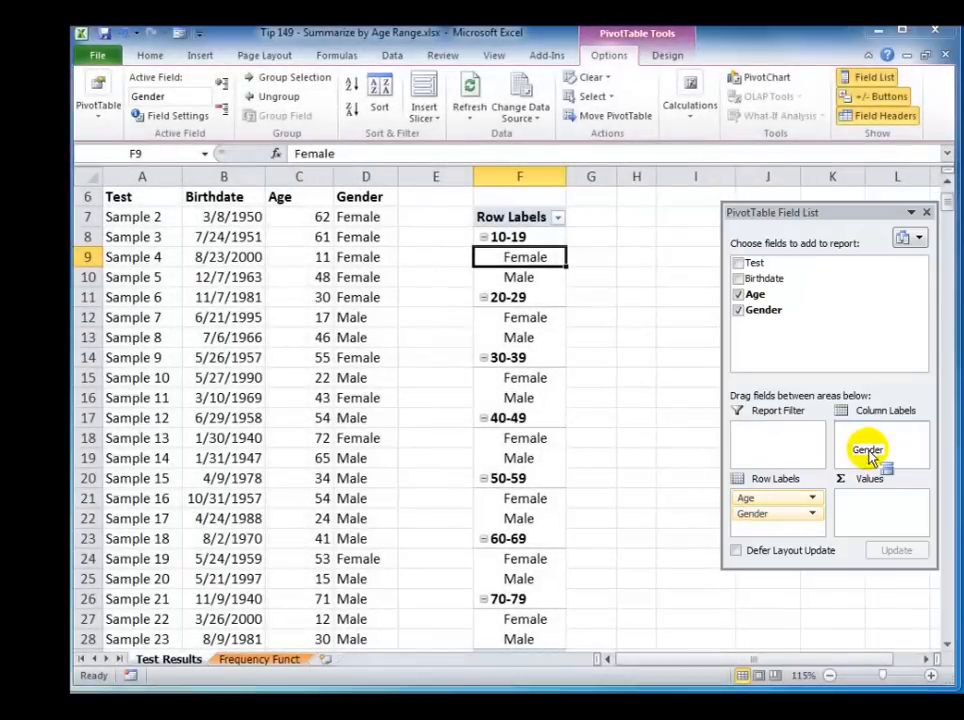
drag(752, 513, 880, 429)
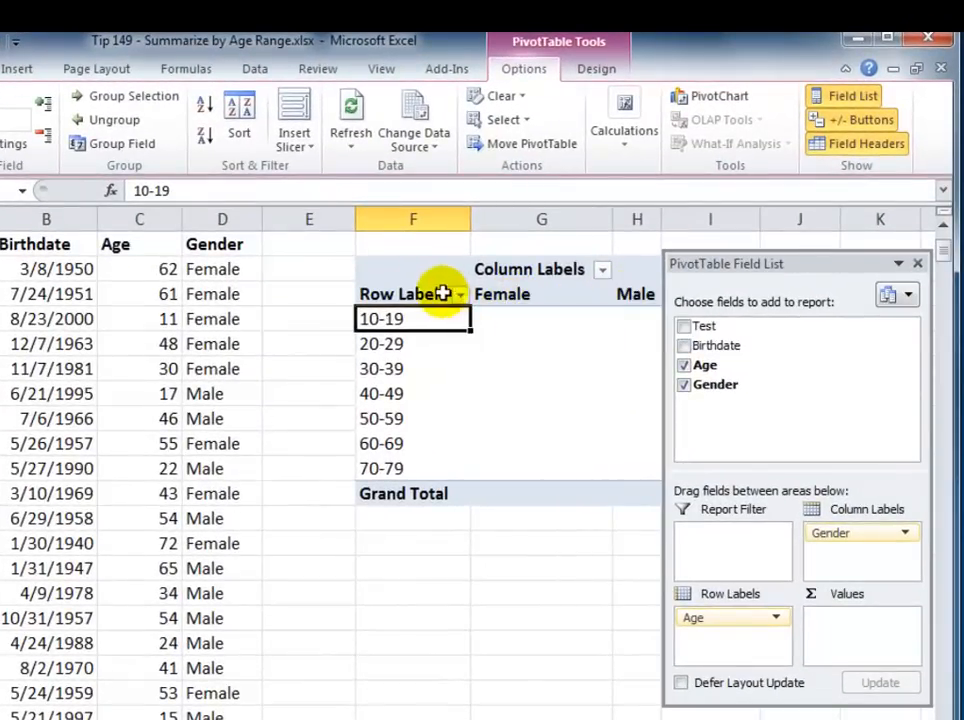
mouse_move(378, 444)
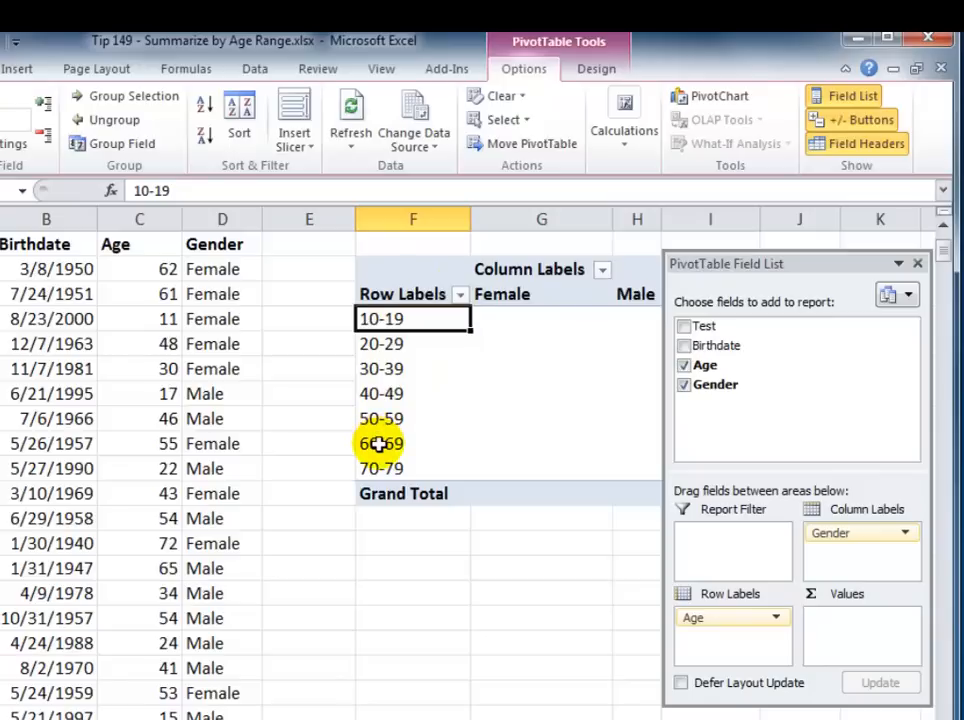
mouse_move(710, 365)
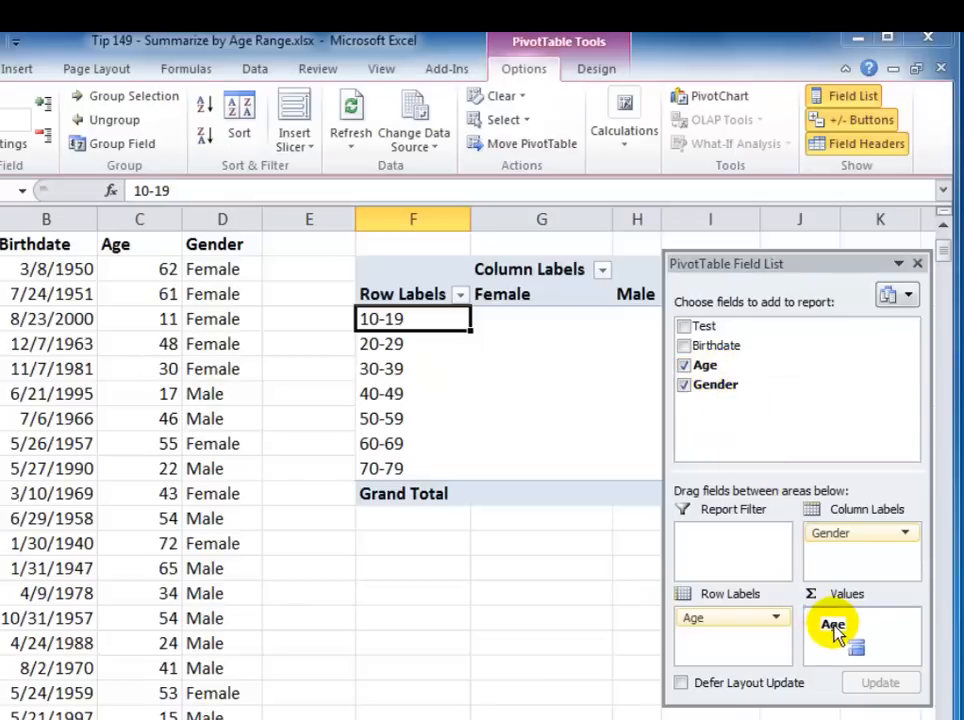
Add Age to Values as Count of Age, giving totals of 250 and 281.
click(833, 624)
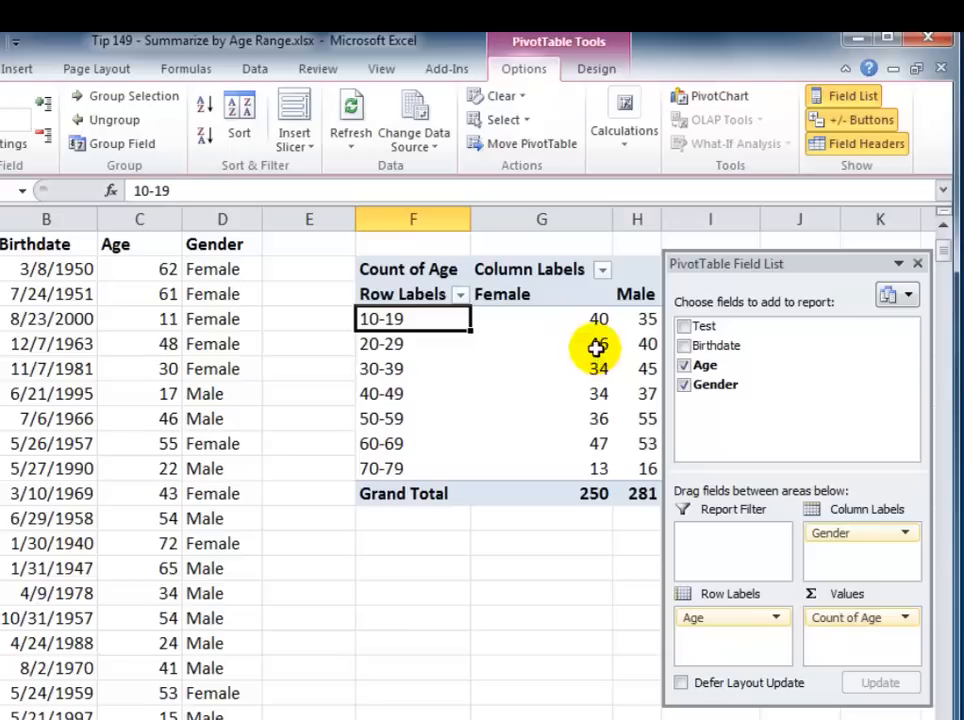
mouse_move(413, 318)
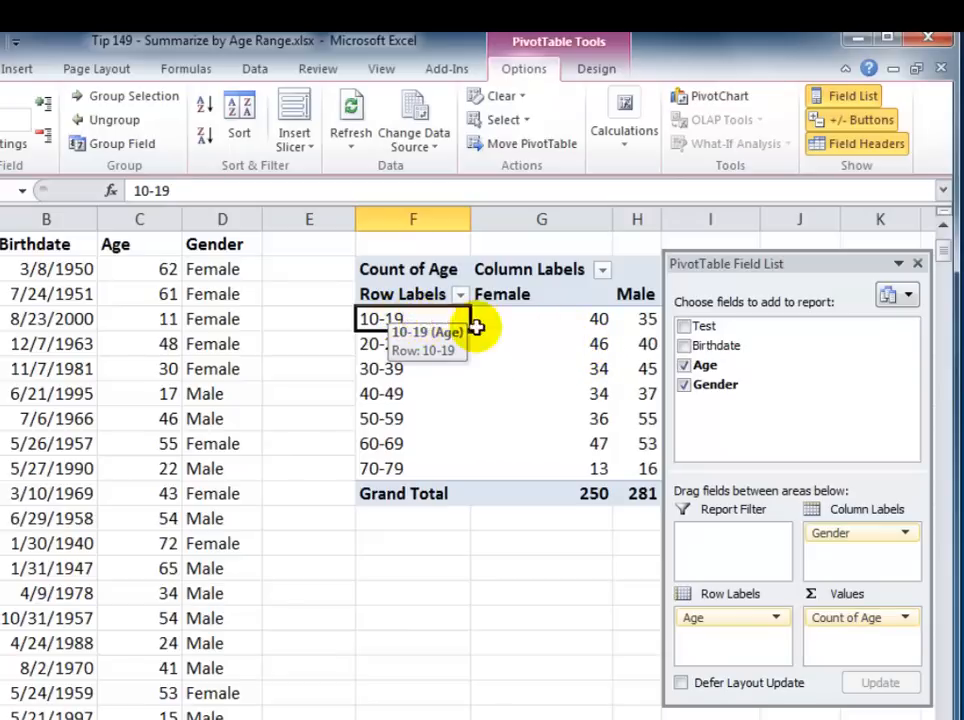
mouse_move(738, 263)
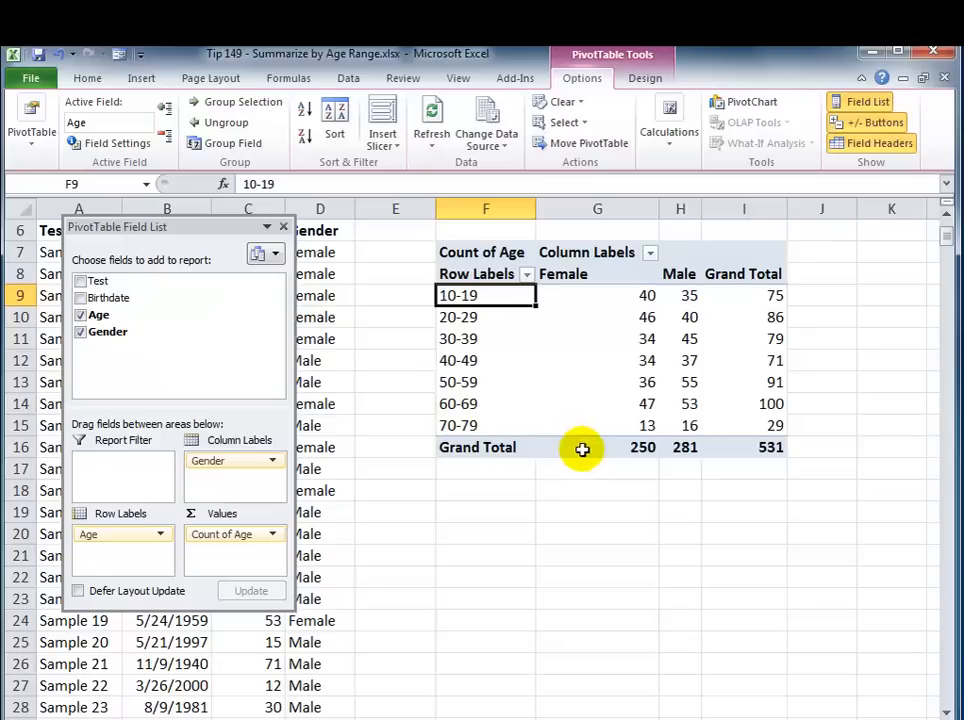
mouse_move(592, 460)
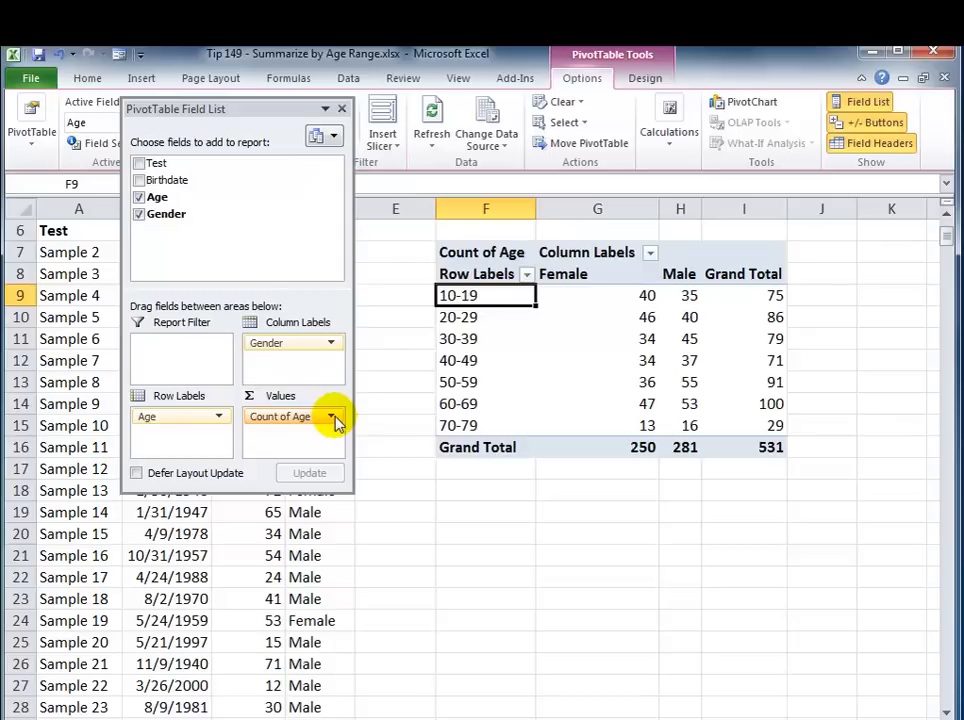
Show Count of Age as % of Column Total, Percentage format with 0 decimals.
click(333, 416)
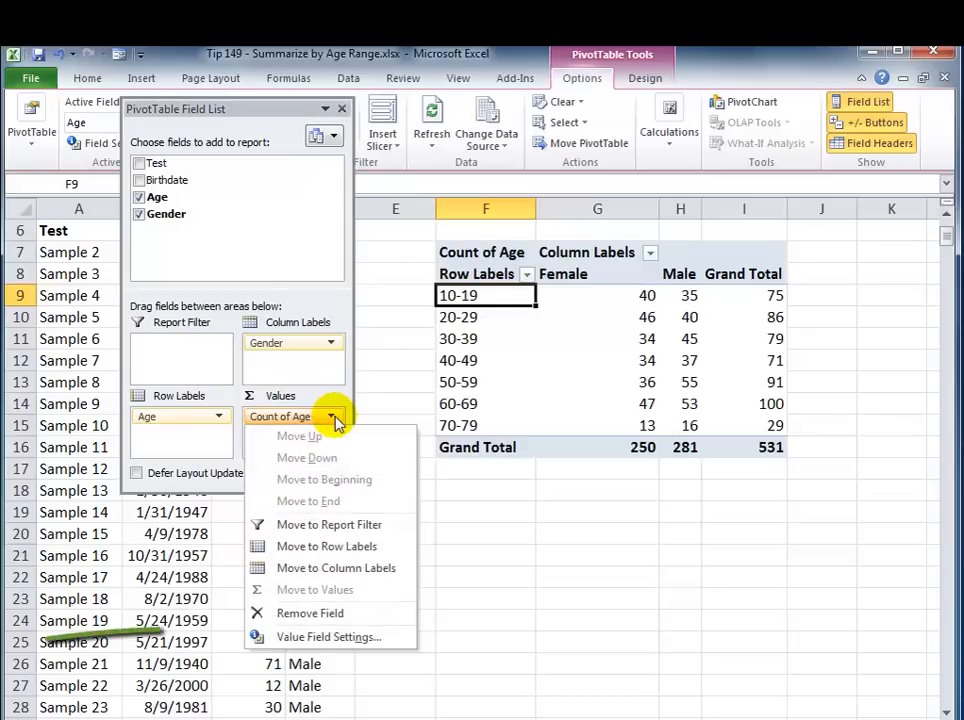
mouse_move(335, 485)
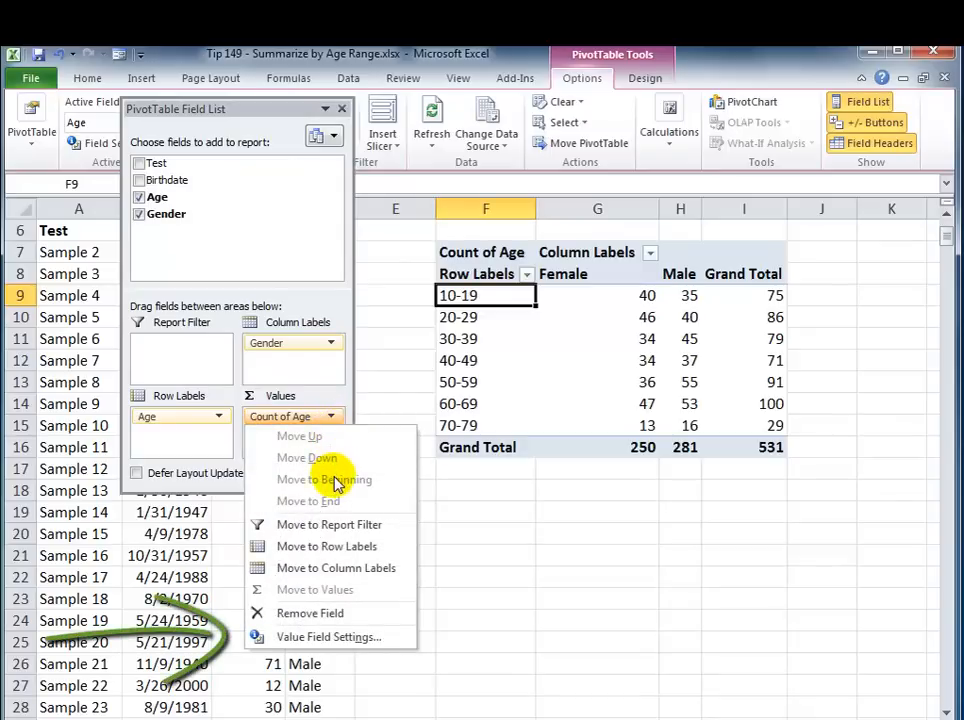
click(328, 637)
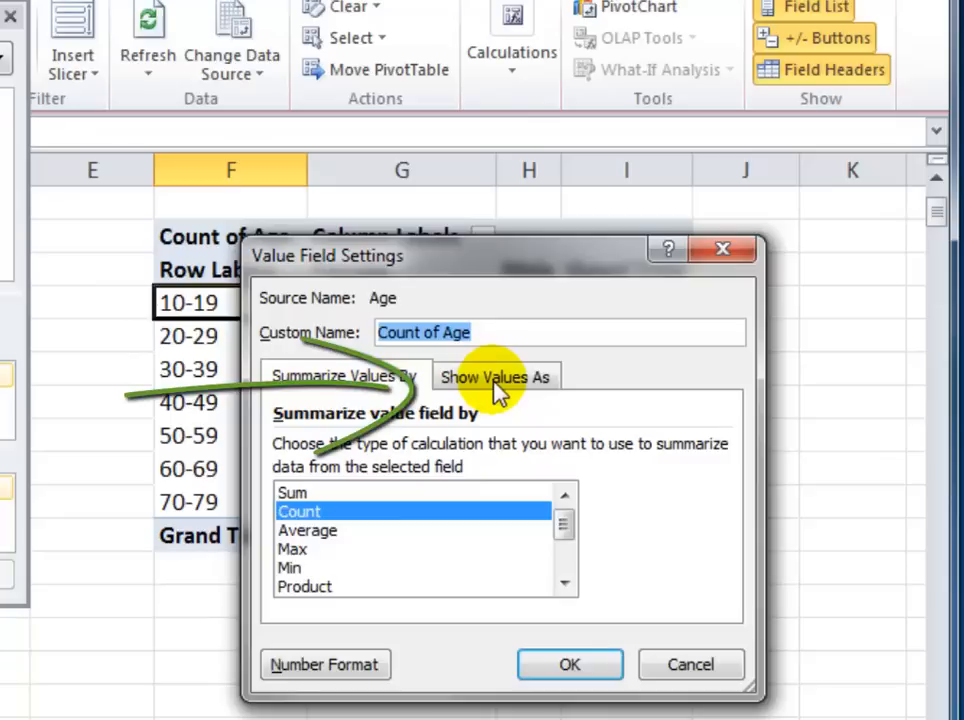
click(495, 376)
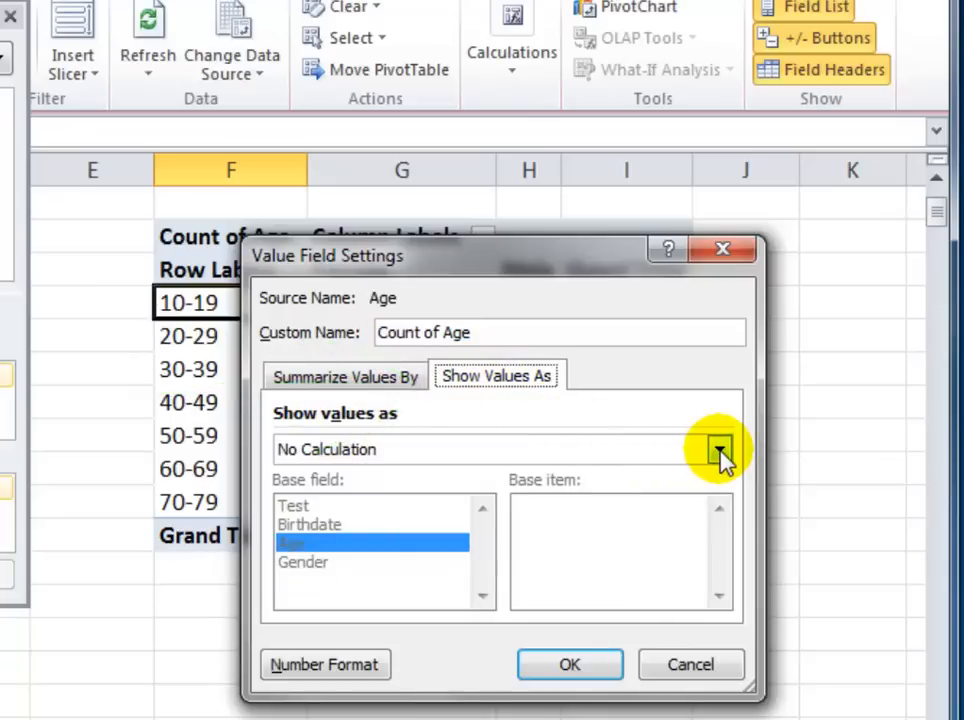
click(719, 449)
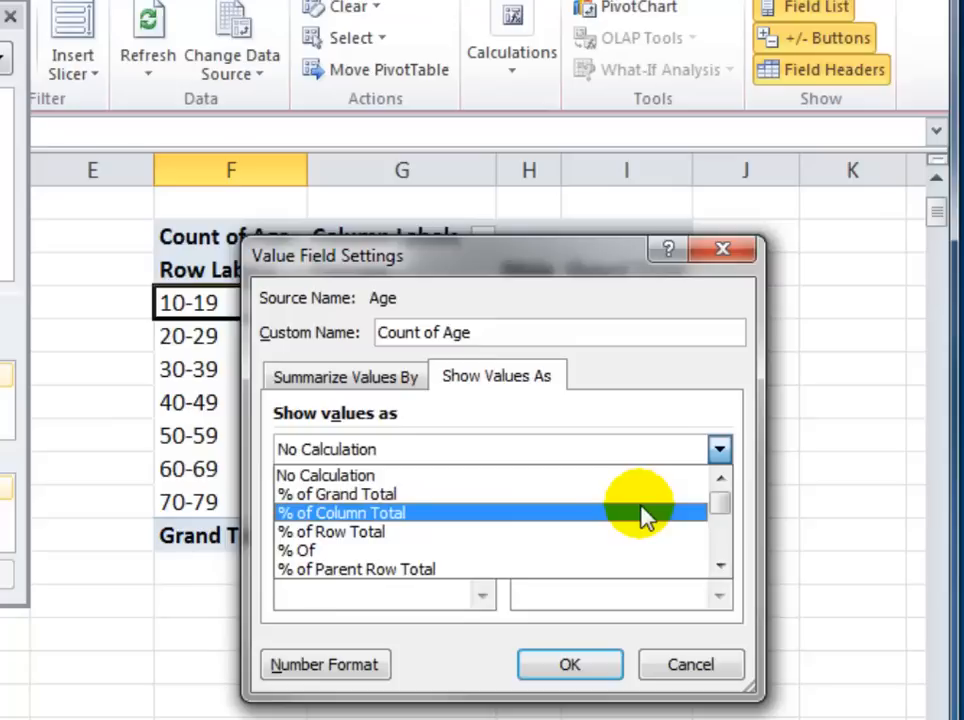
click(339, 512)
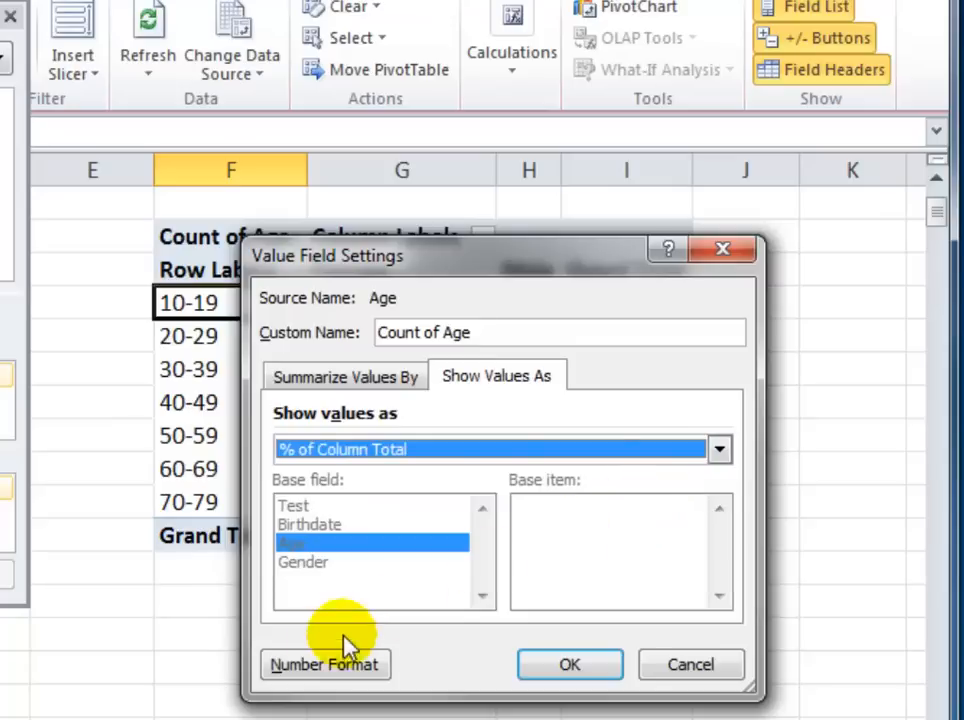
click(324, 664)
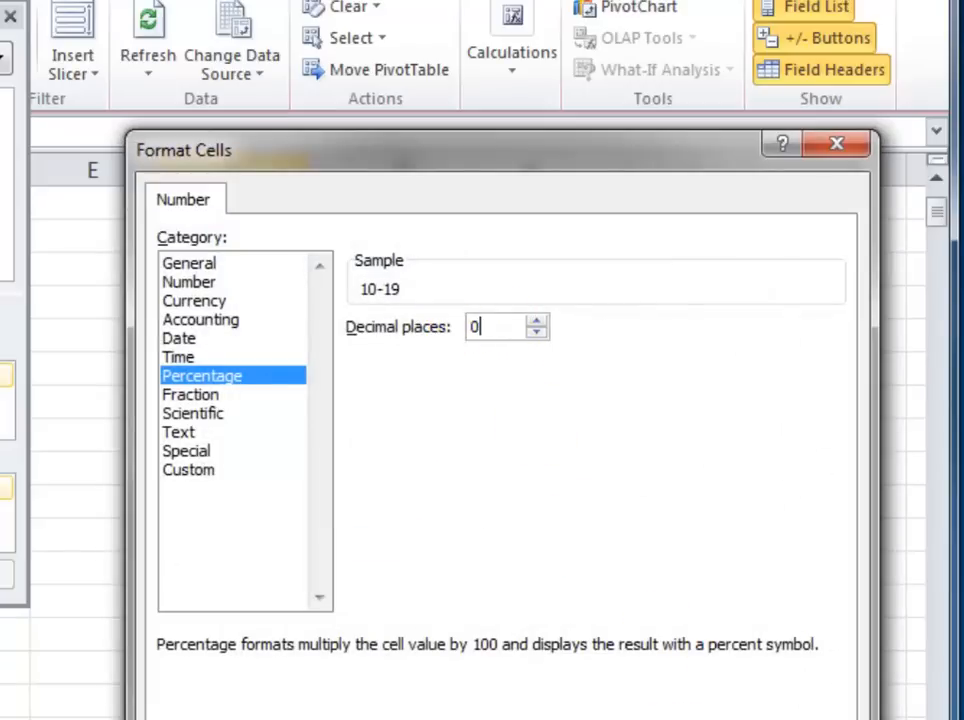
click(570, 665)
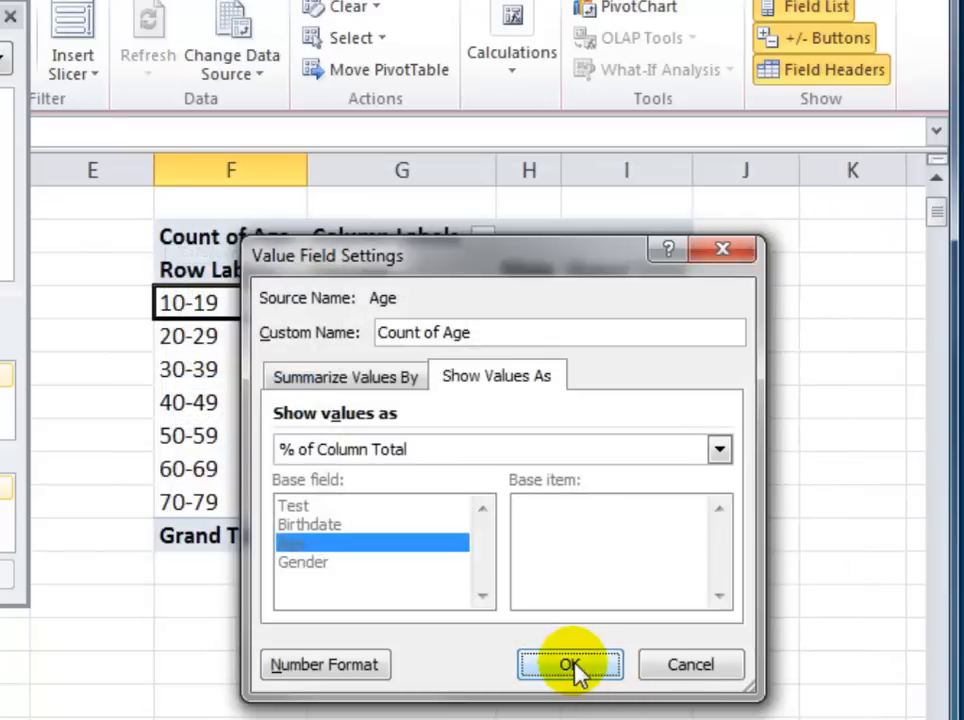
click(570, 664)
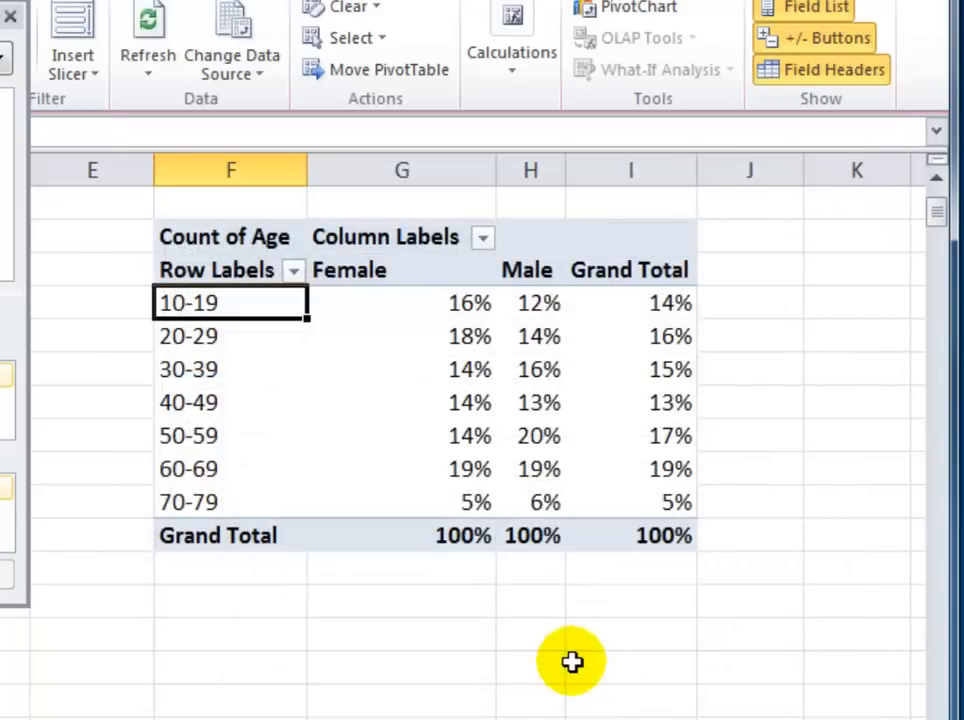
mouse_move(483, 303)
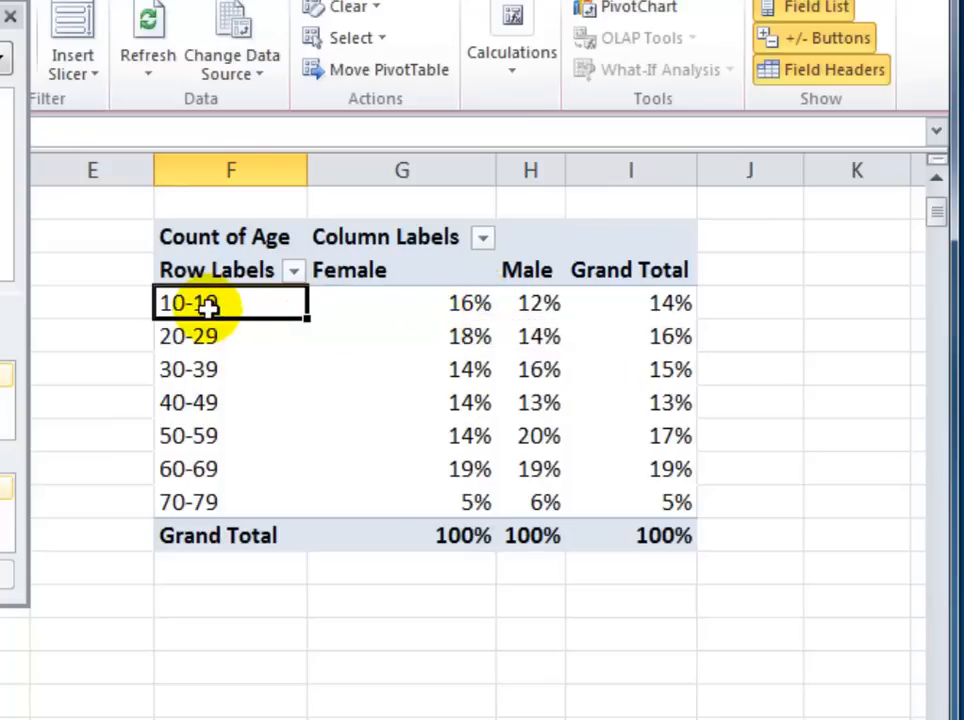
mouse_move(470, 303)
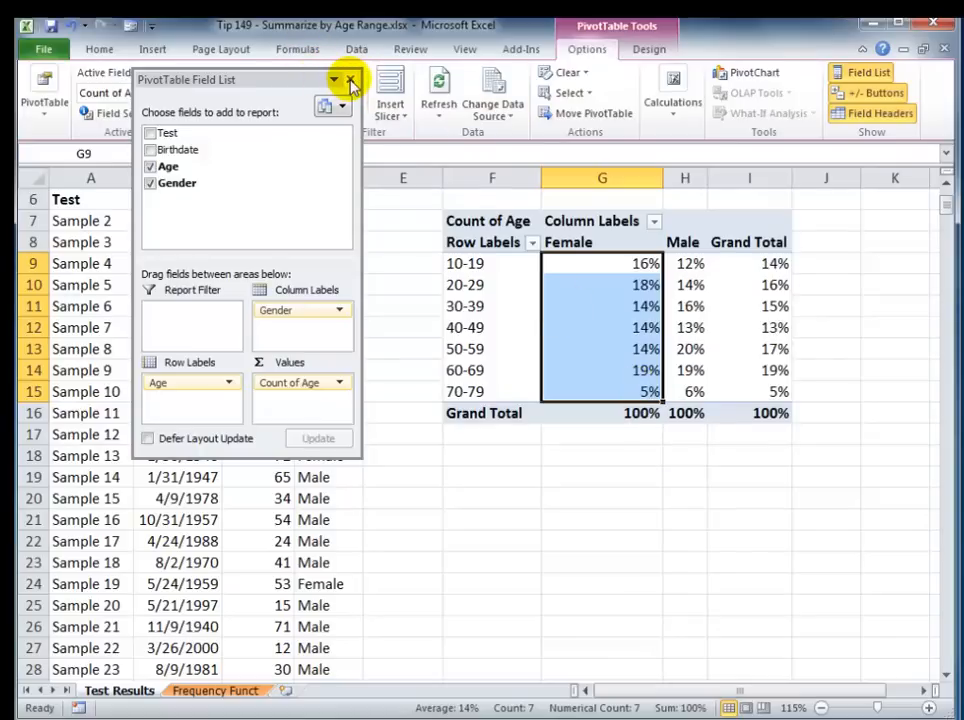
Close the Field List and apply a Top 2 Items rule with Light Red Fill.
click(337, 80)
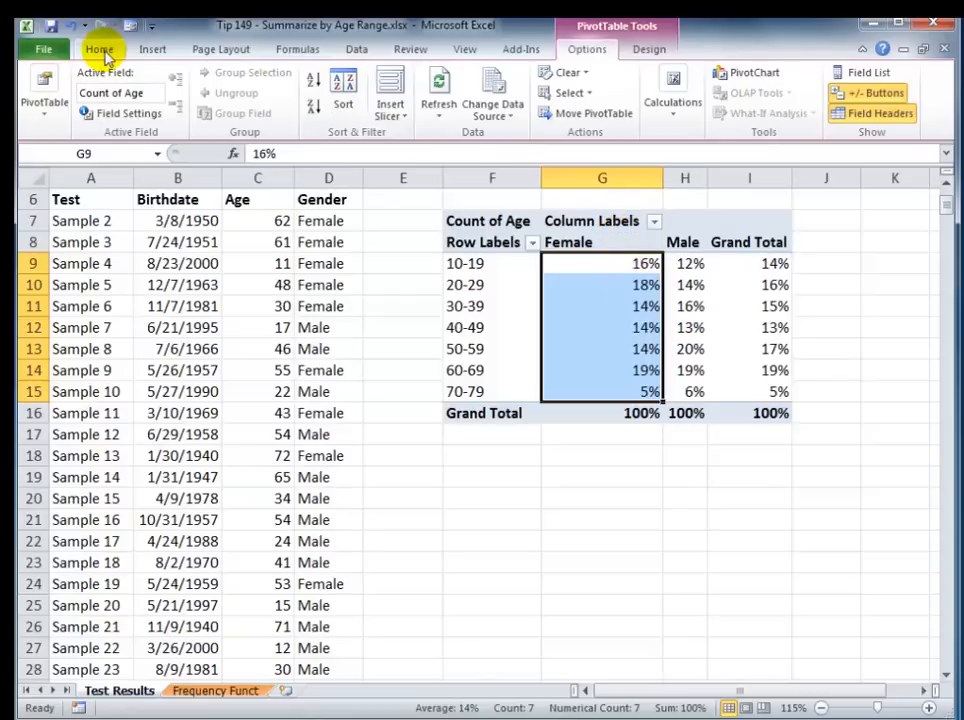
click(98, 49)
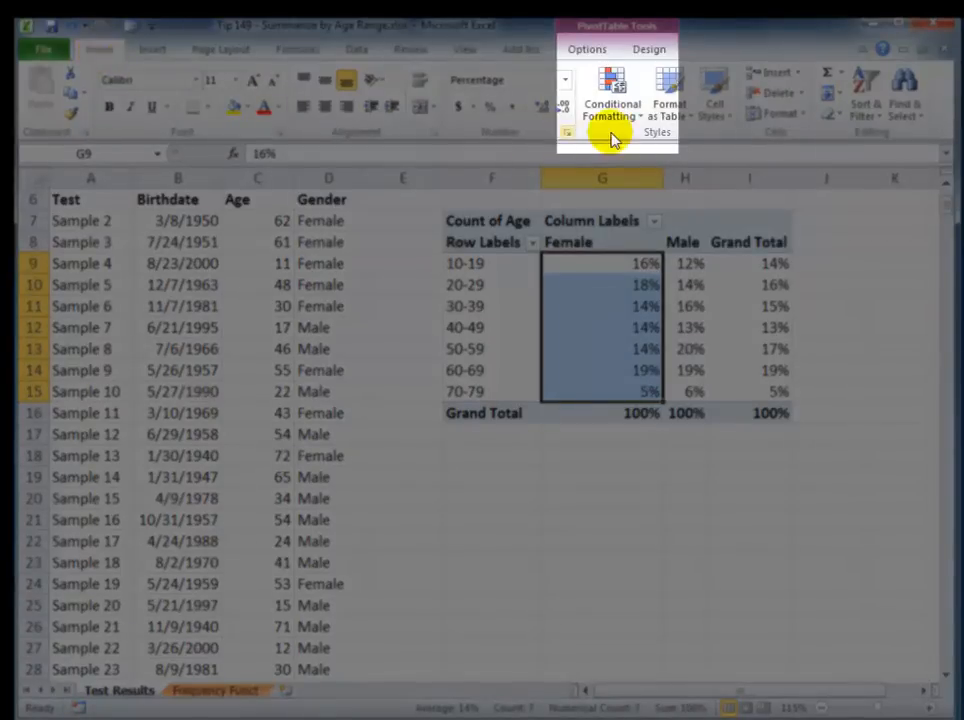
mouse_move(612, 110)
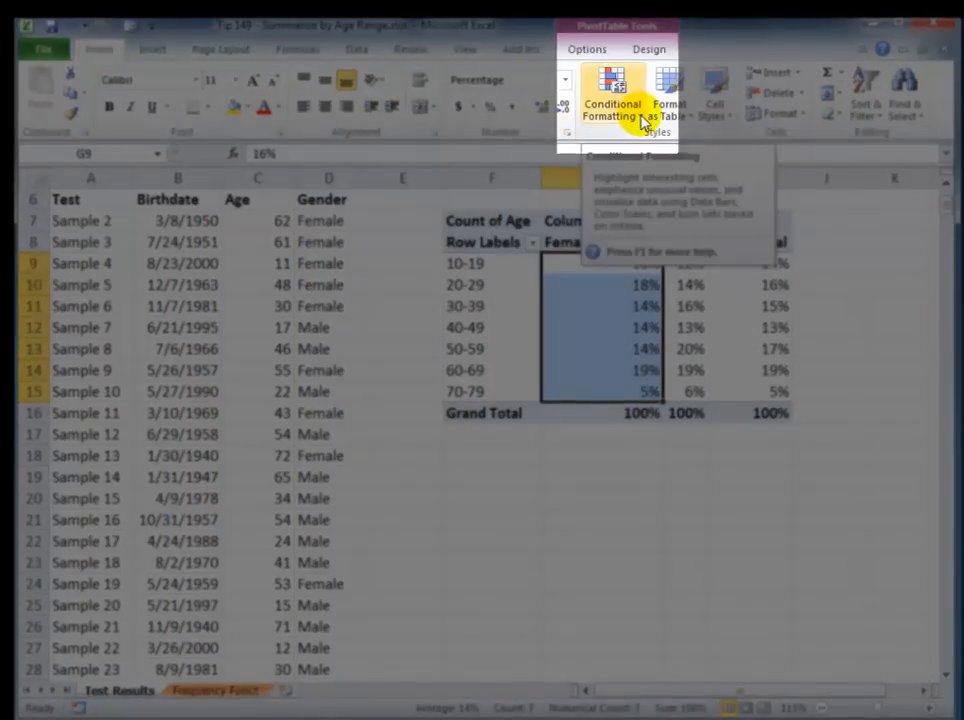
click(612, 95)
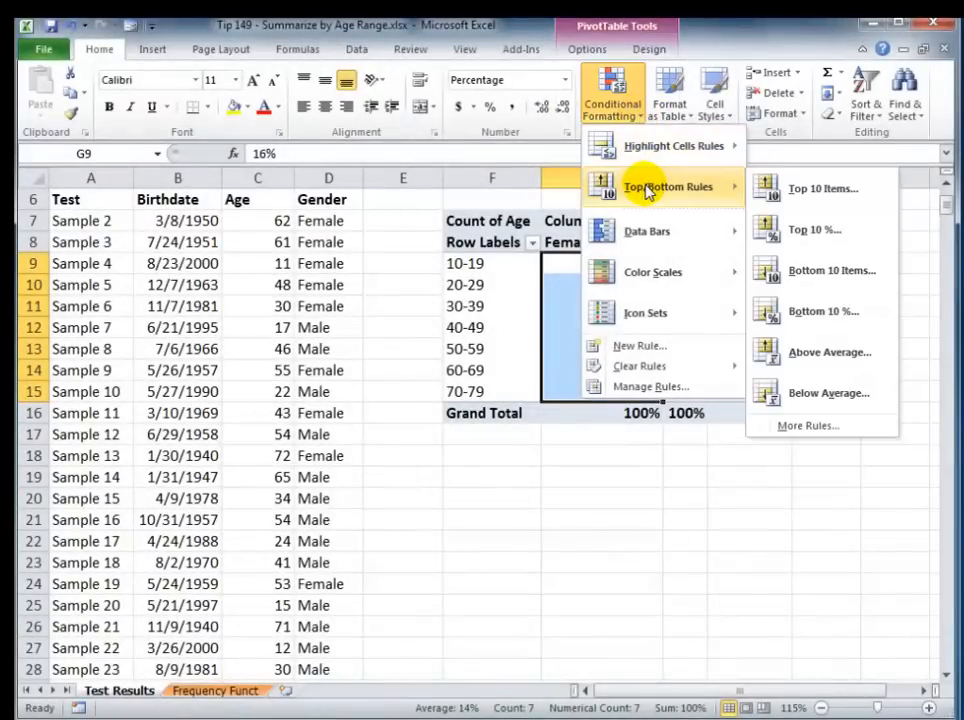
mouse_move(823, 188)
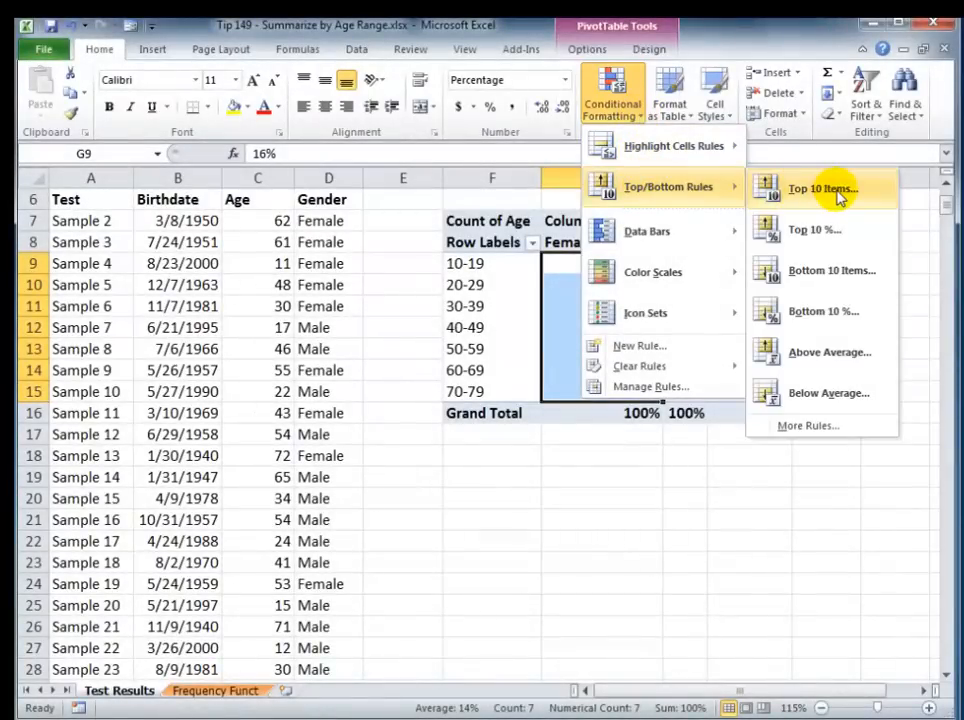
click(822, 188)
text(2)
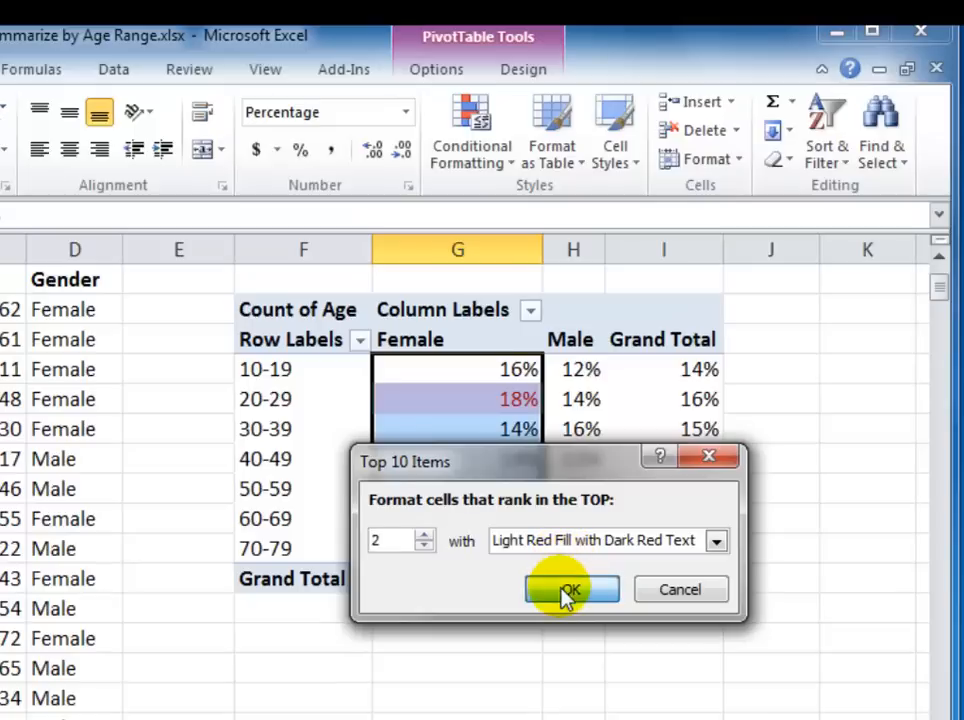
click(571, 589)
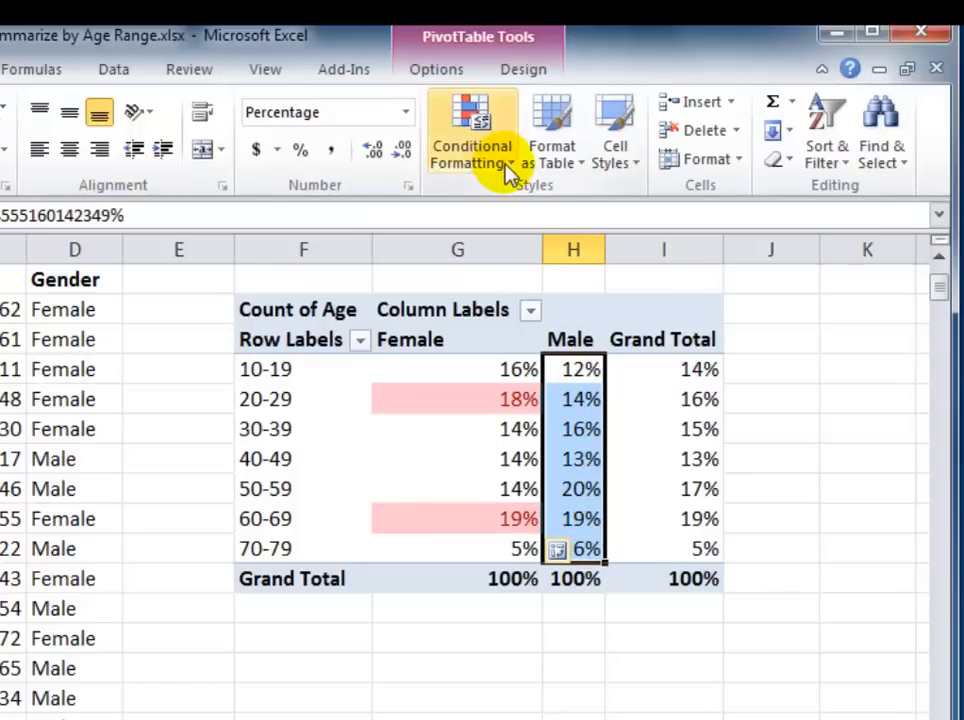
Apply a Top 2 Items rule to the Male percentages with green fill and dark green text.
click(471, 130)
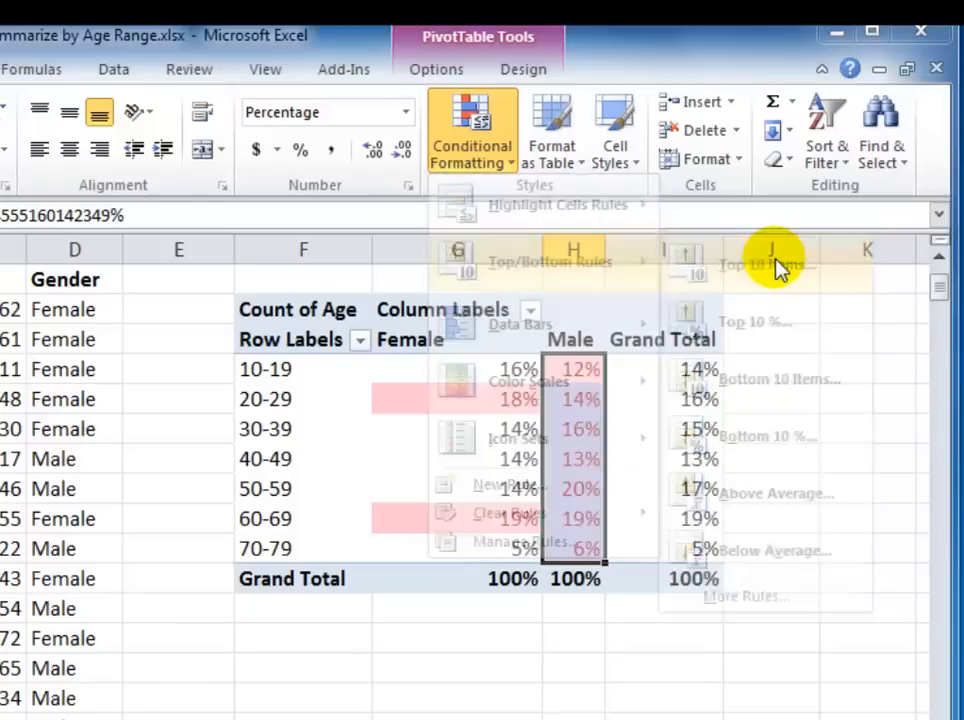
click(769, 263)
text(2)
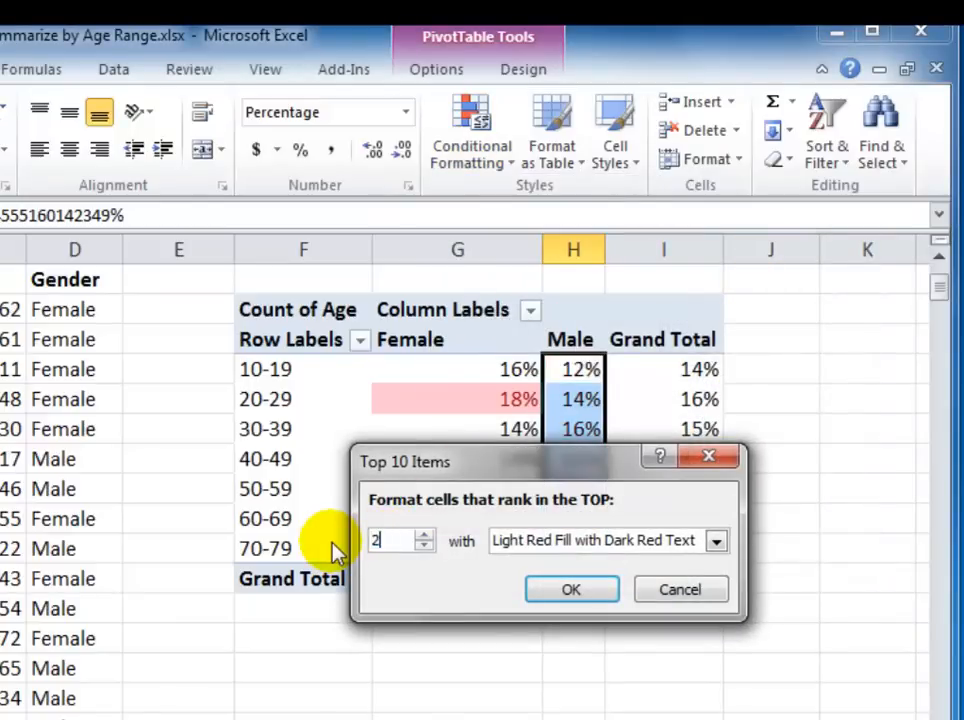
click(716, 540)
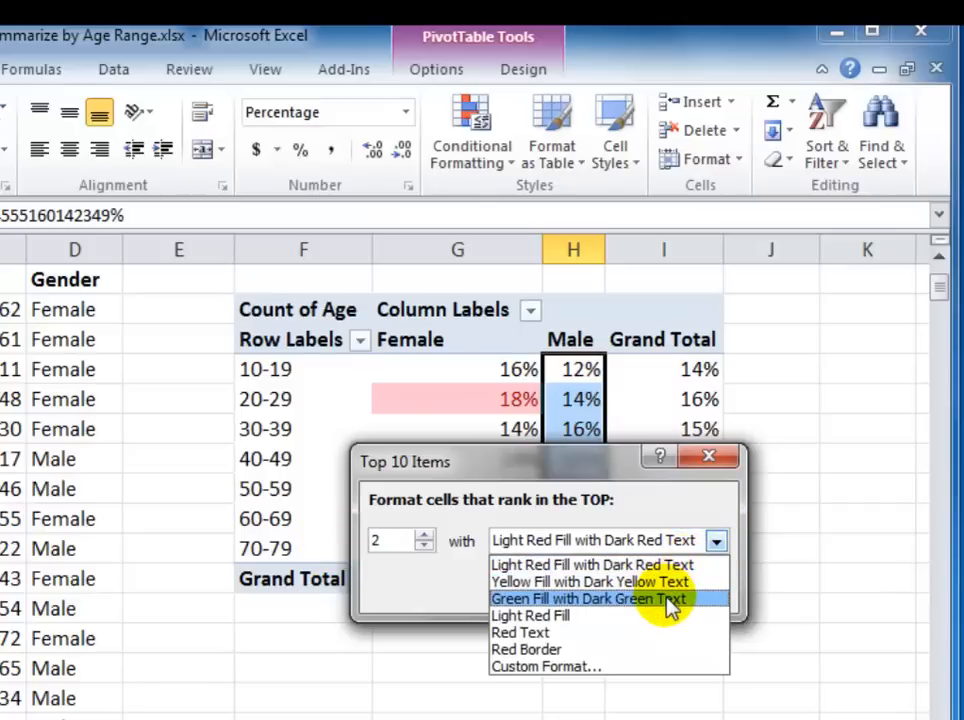
click(587, 598)
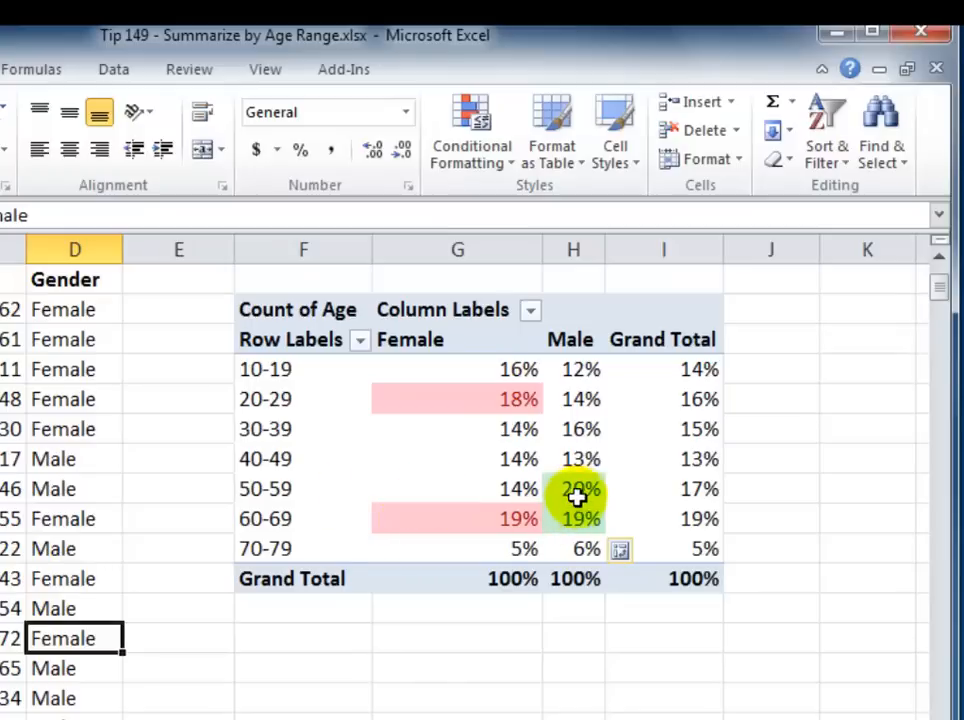
mouse_move(578, 519)
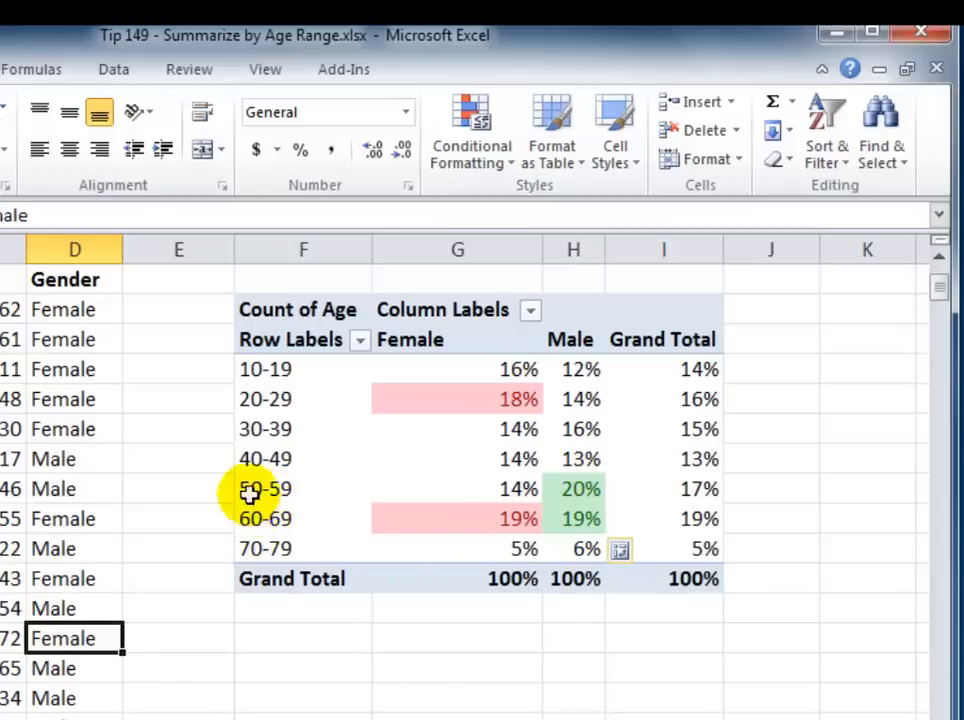
mouse_move(458, 518)
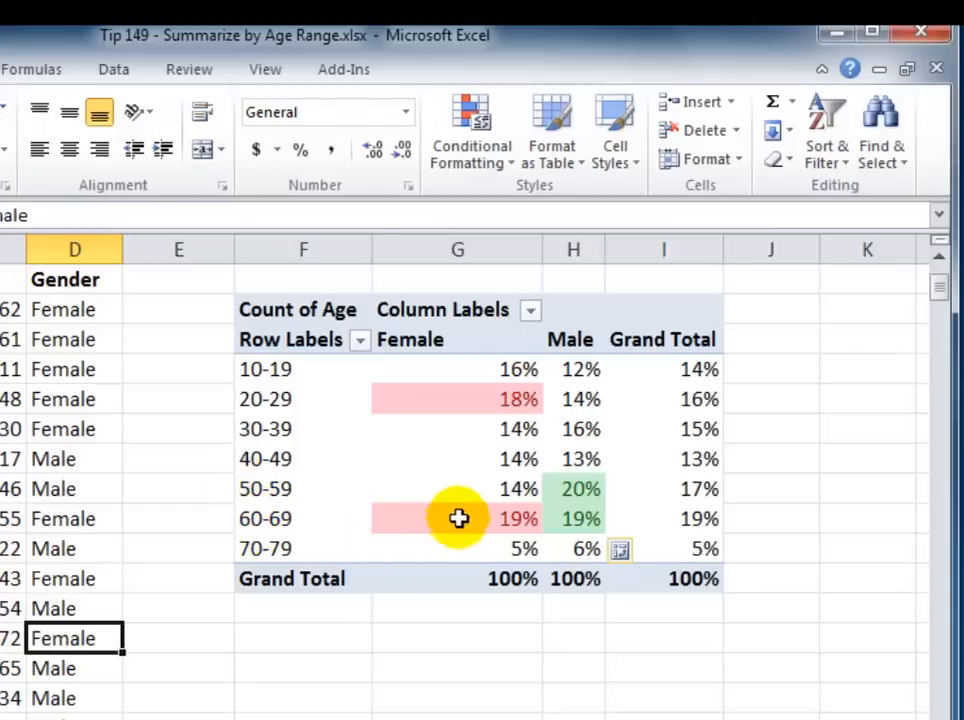
mouse_move(460, 399)
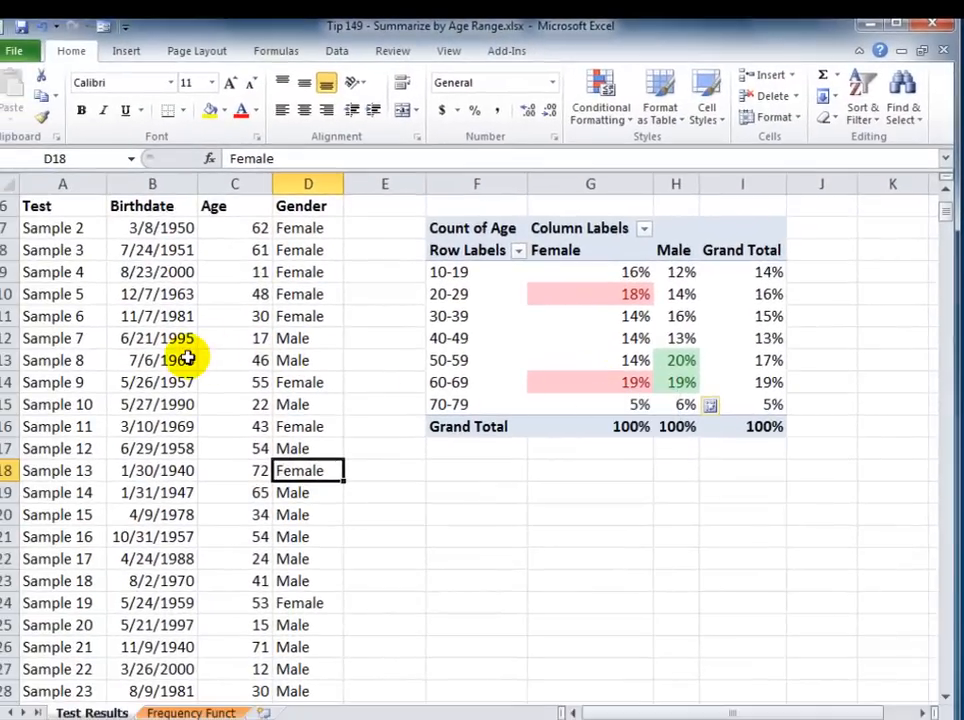
Go to the Frequency Function sheet with its empty Bins and Frequency headings.
click(152, 360)
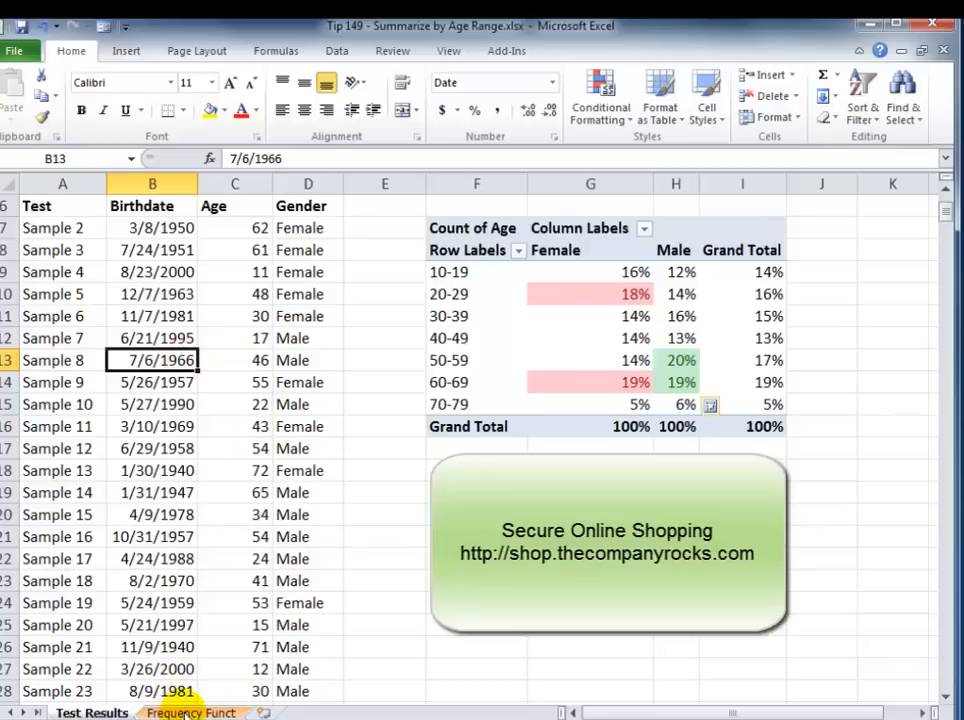
click(190, 712)
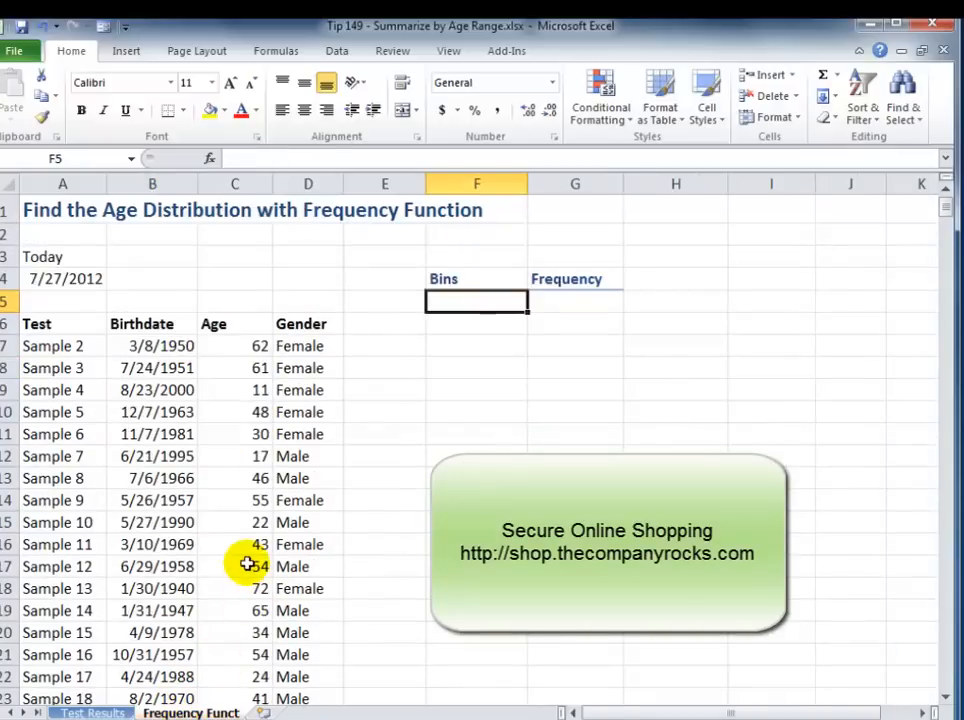